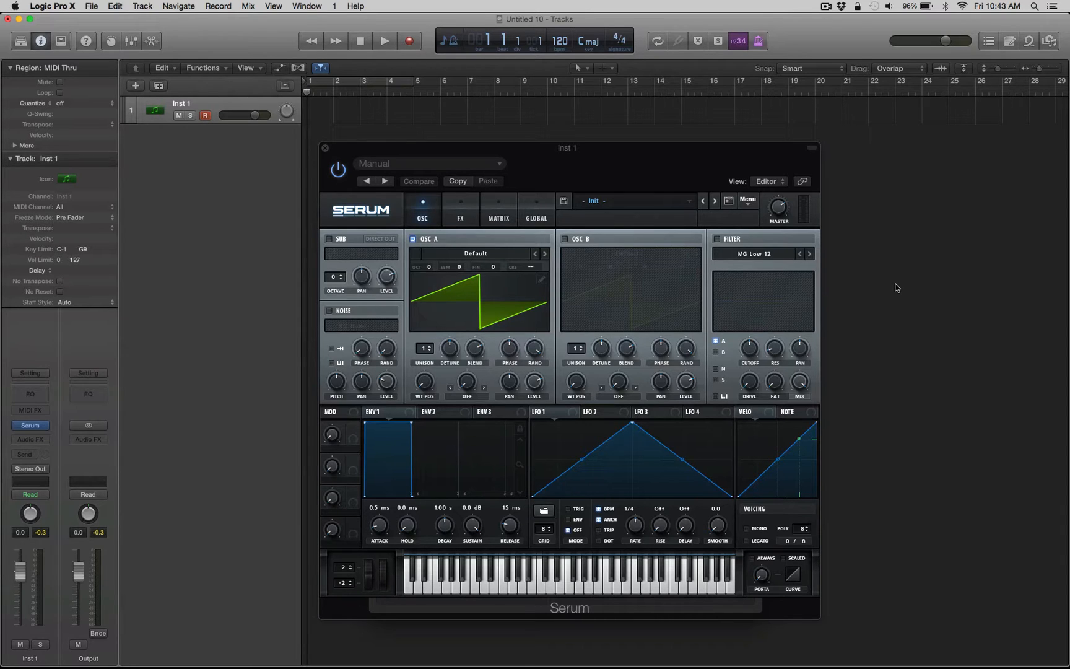
mouse_move(418, 386)
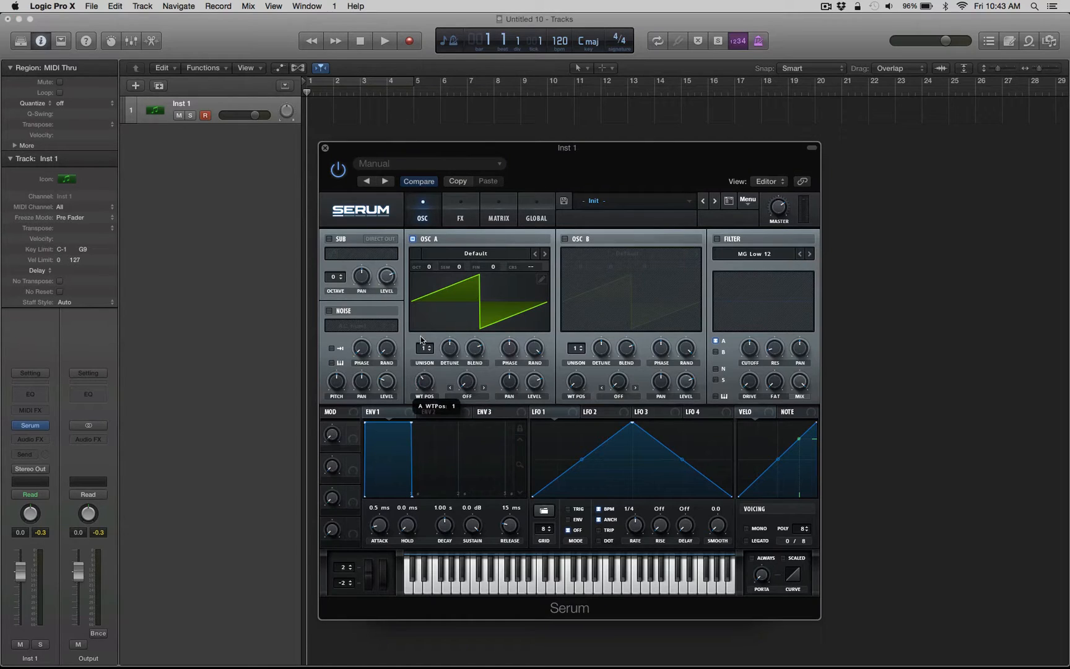
mouse_move(433, 285)
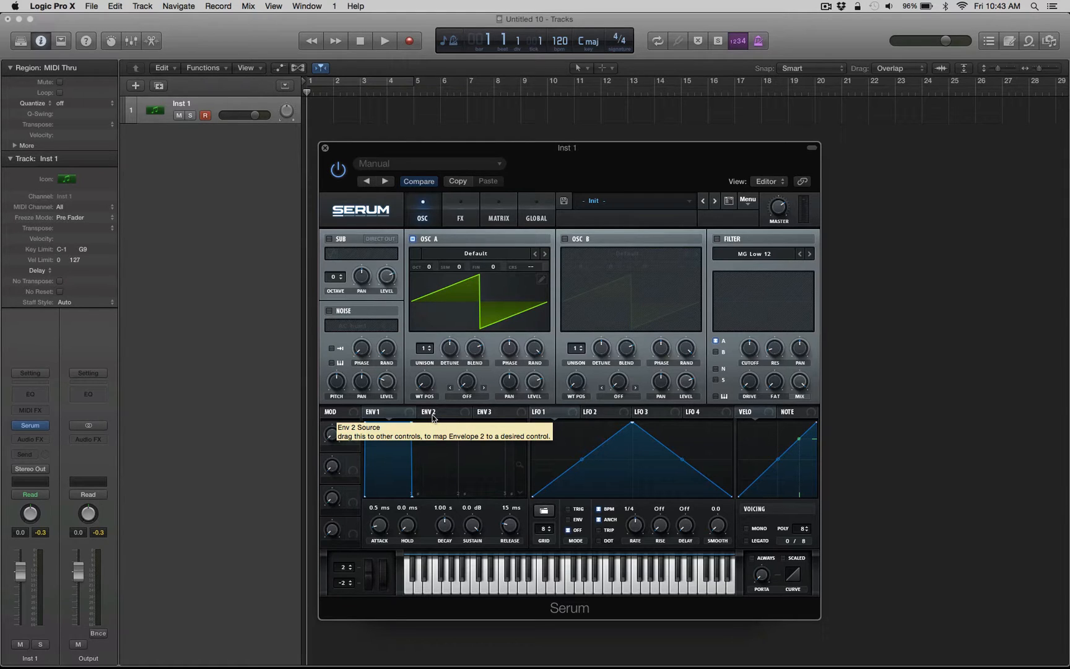
mouse_move(435, 401)
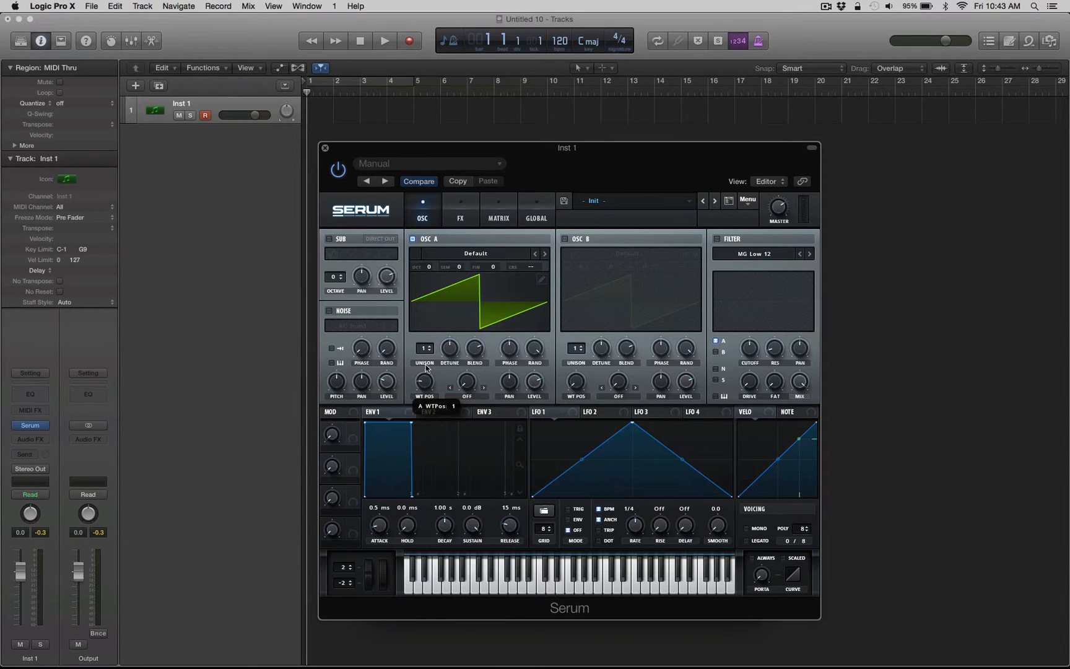
mouse_move(434, 286)
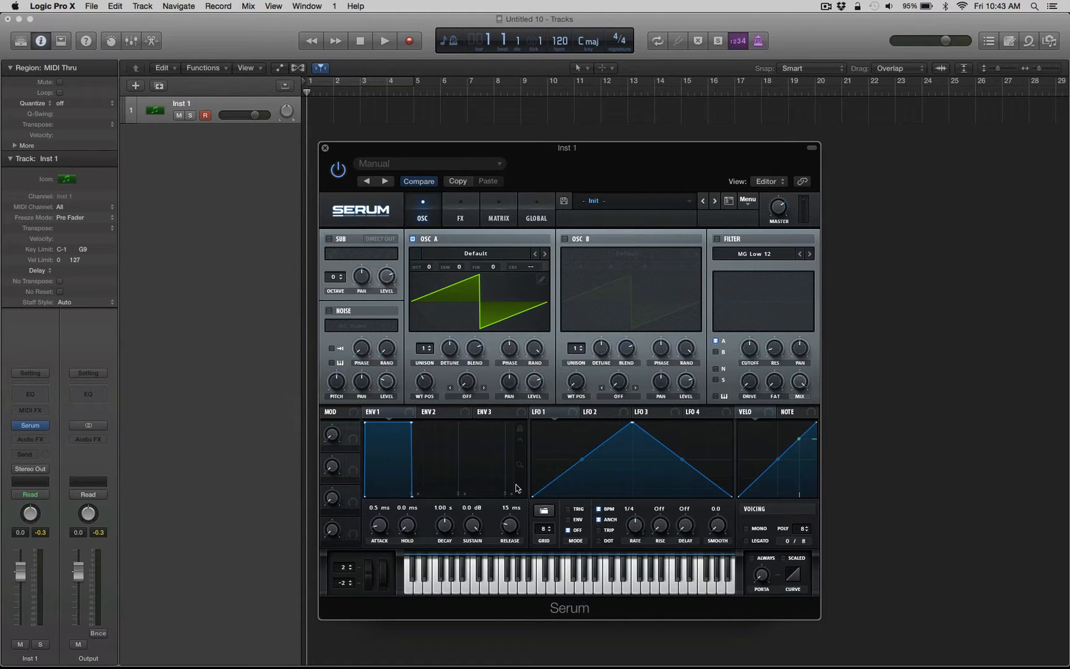
mouse_move(450, 406)
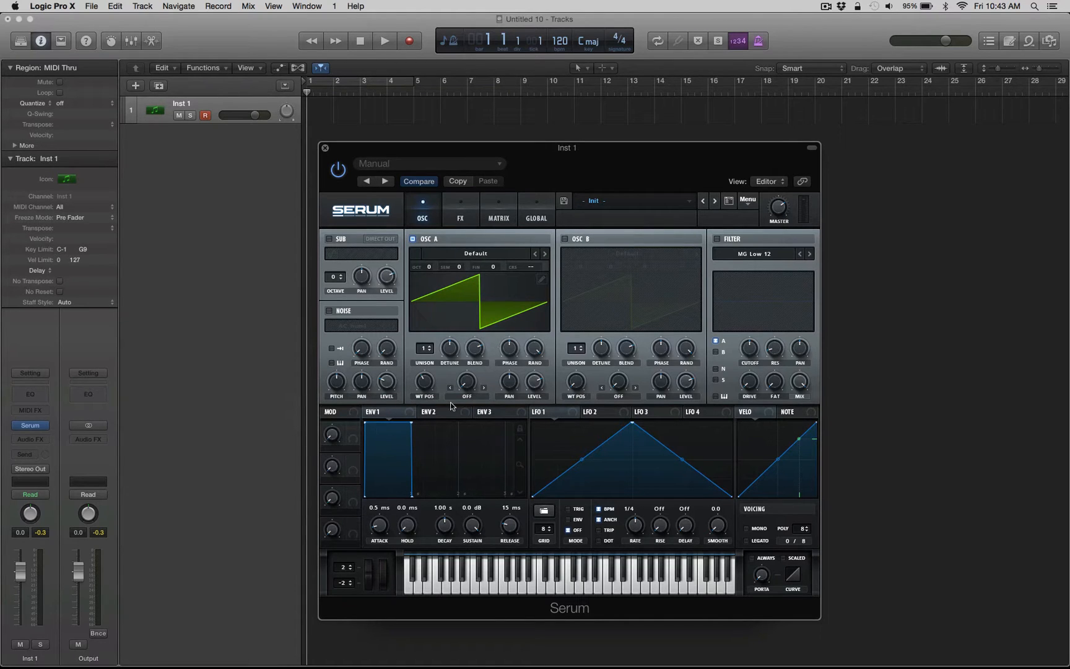
mouse_move(426, 383)
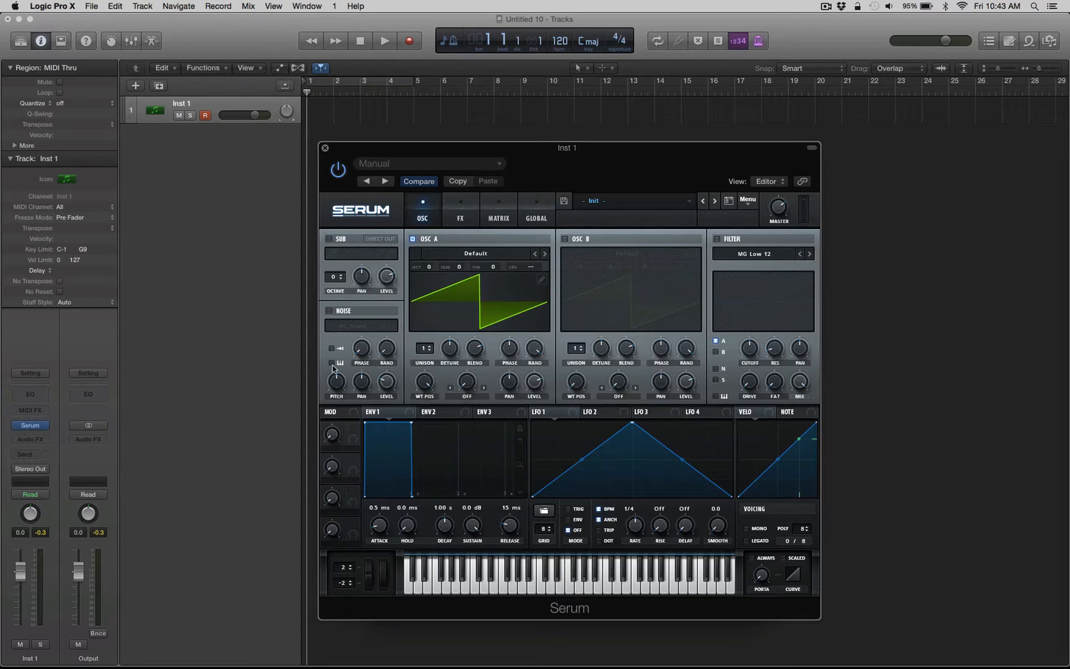
mouse_move(508, 294)
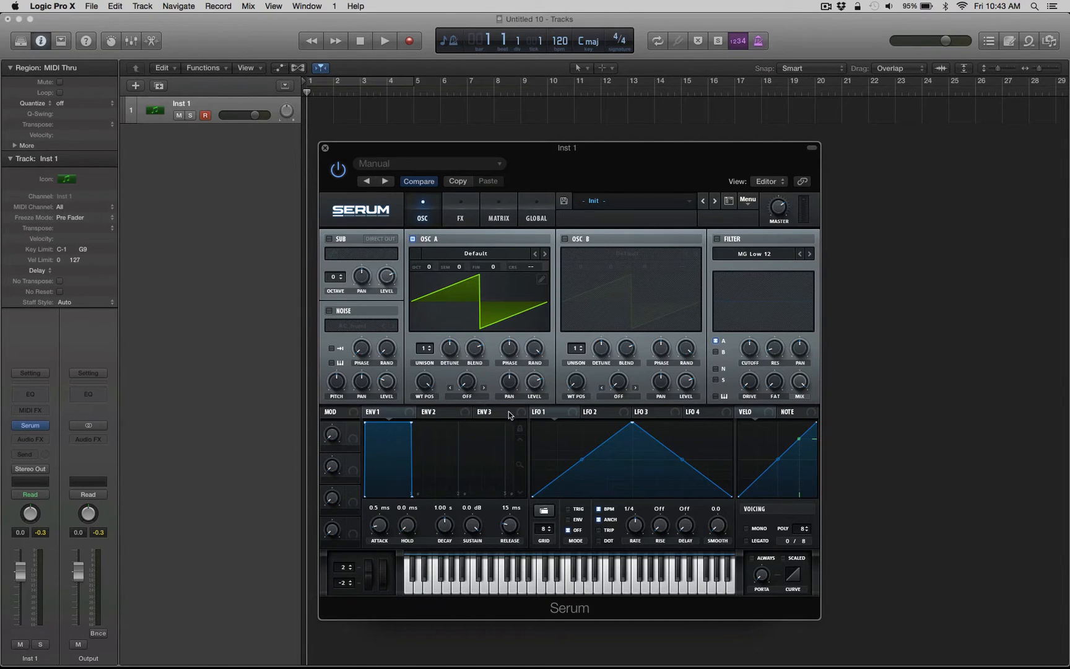
mouse_move(484, 412)
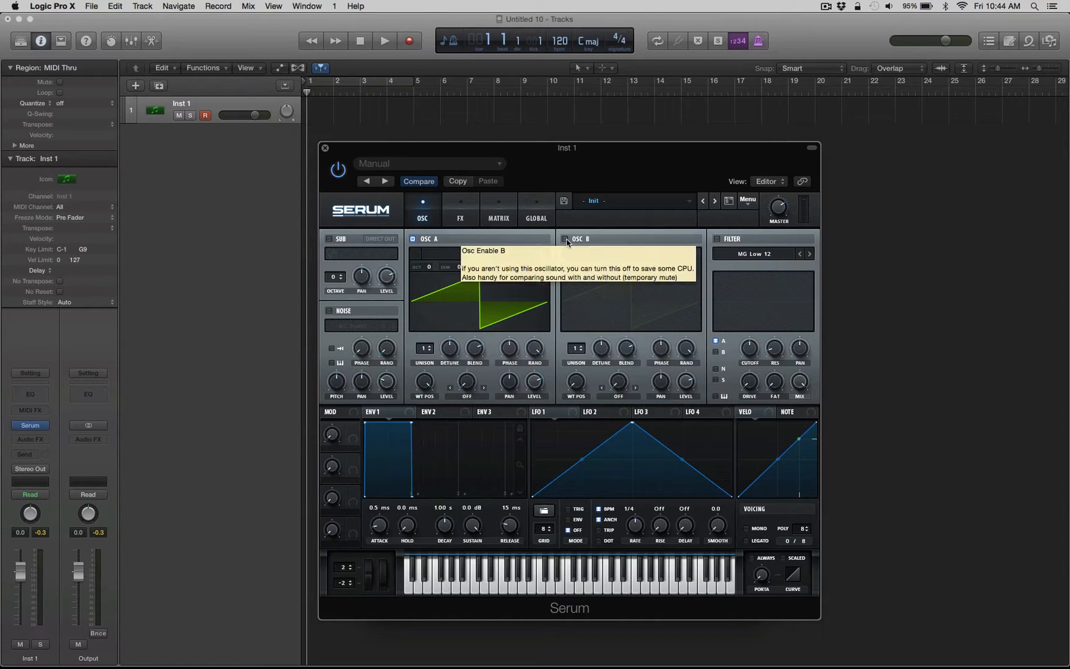
mouse_move(563, 234)
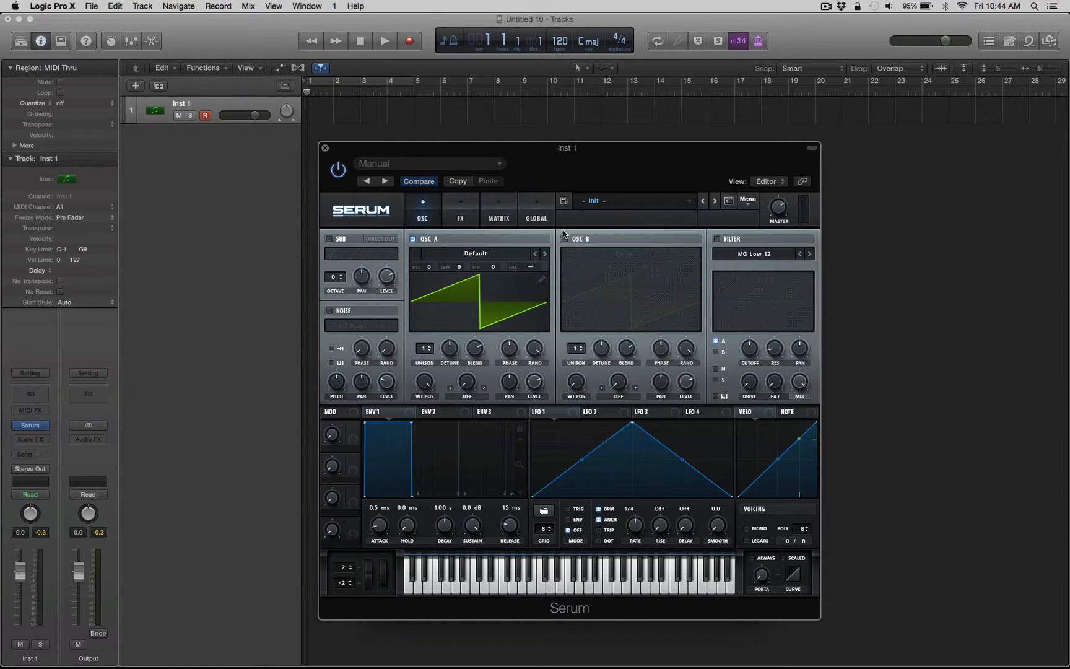
Enable OSC B, drag LFO 1 onto the filter Cutoff, and check Serum's Menu
left_click(553, 238)
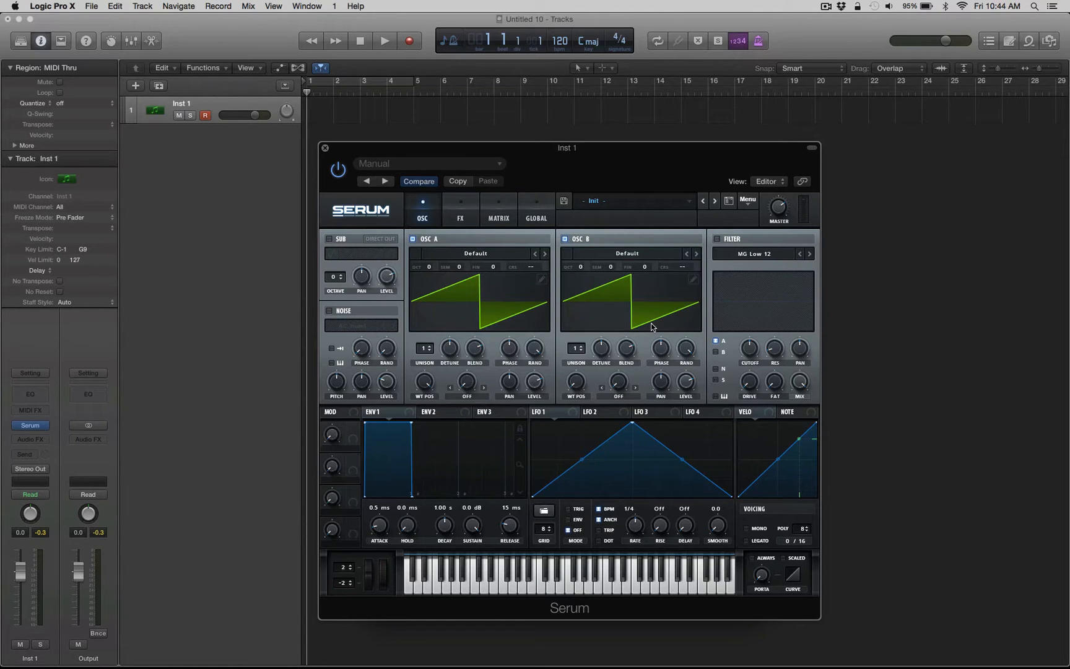
mouse_move(641, 353)
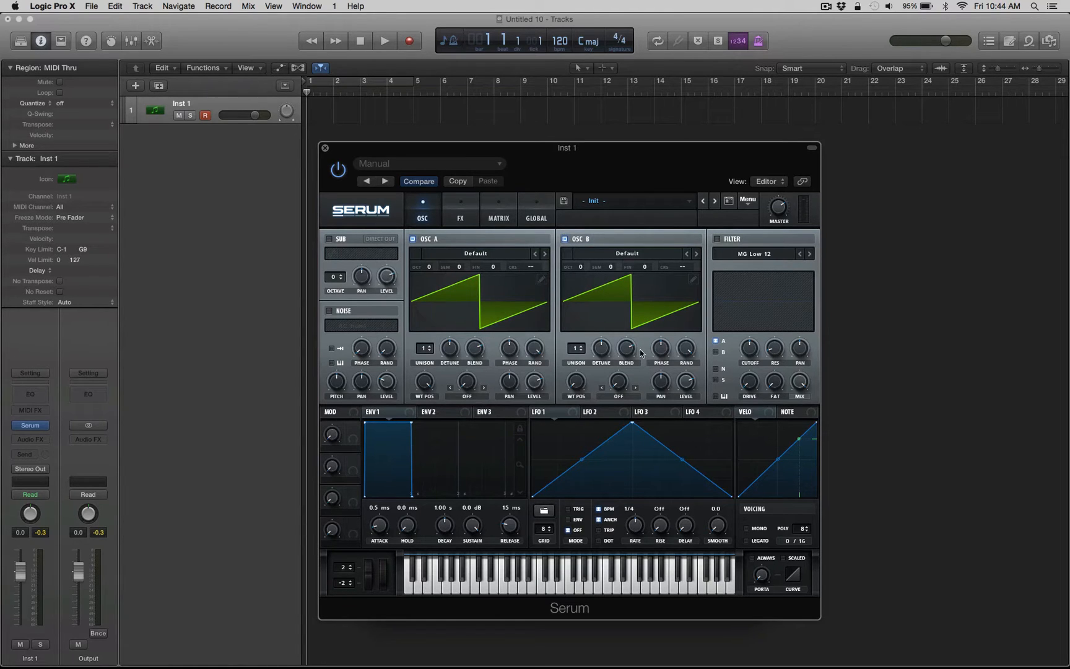
mouse_move(644, 271)
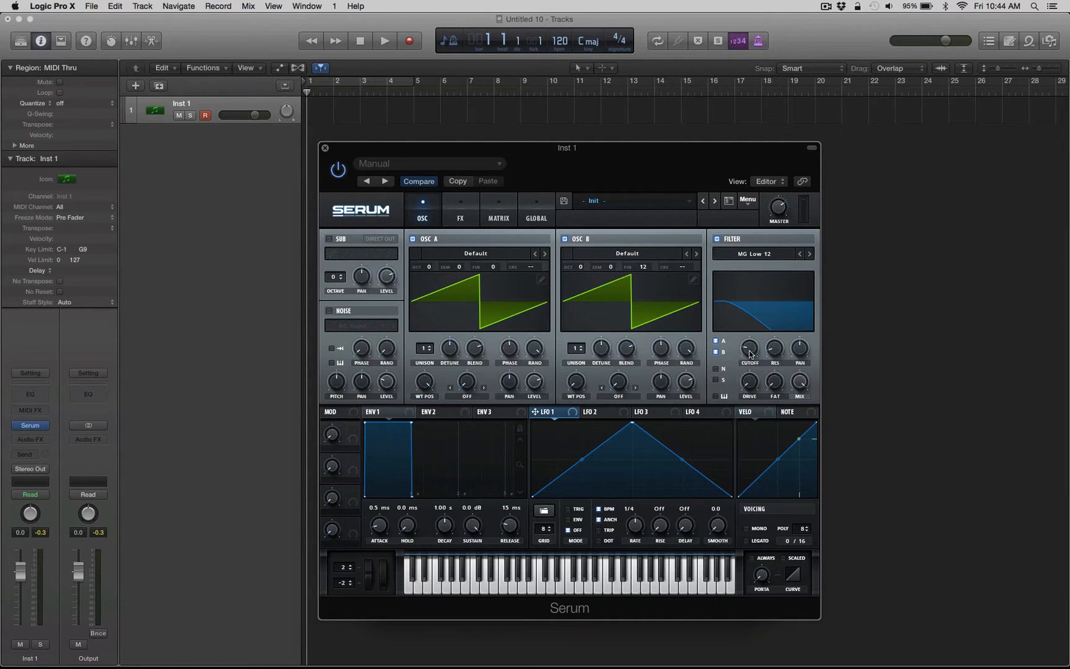
left_click_drag(749, 348, 749, 340)
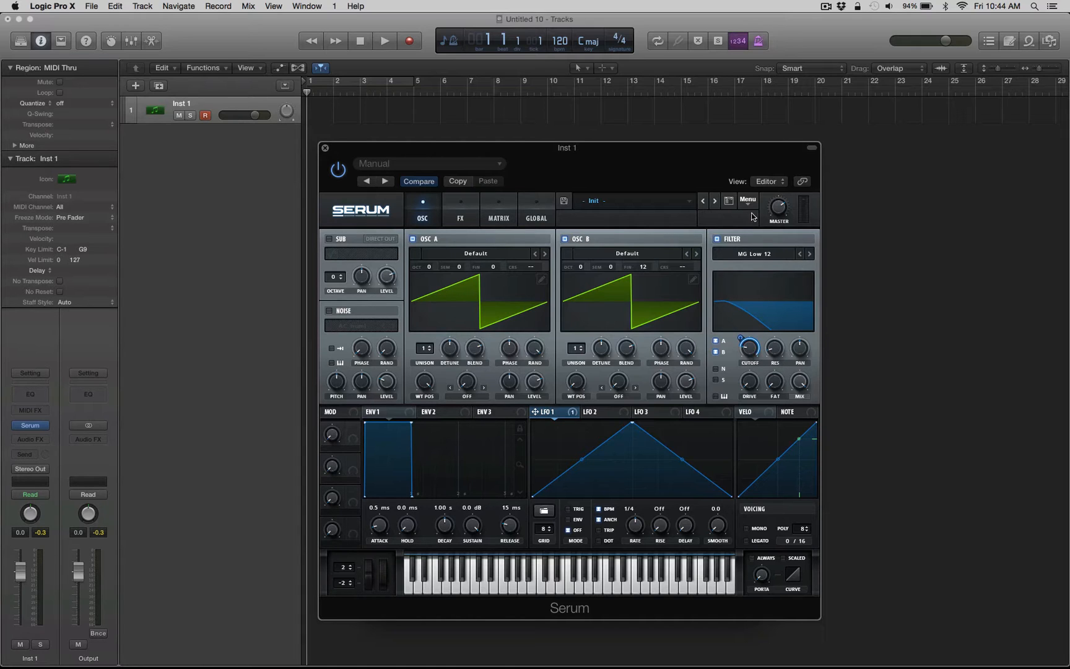
left_click(746, 201)
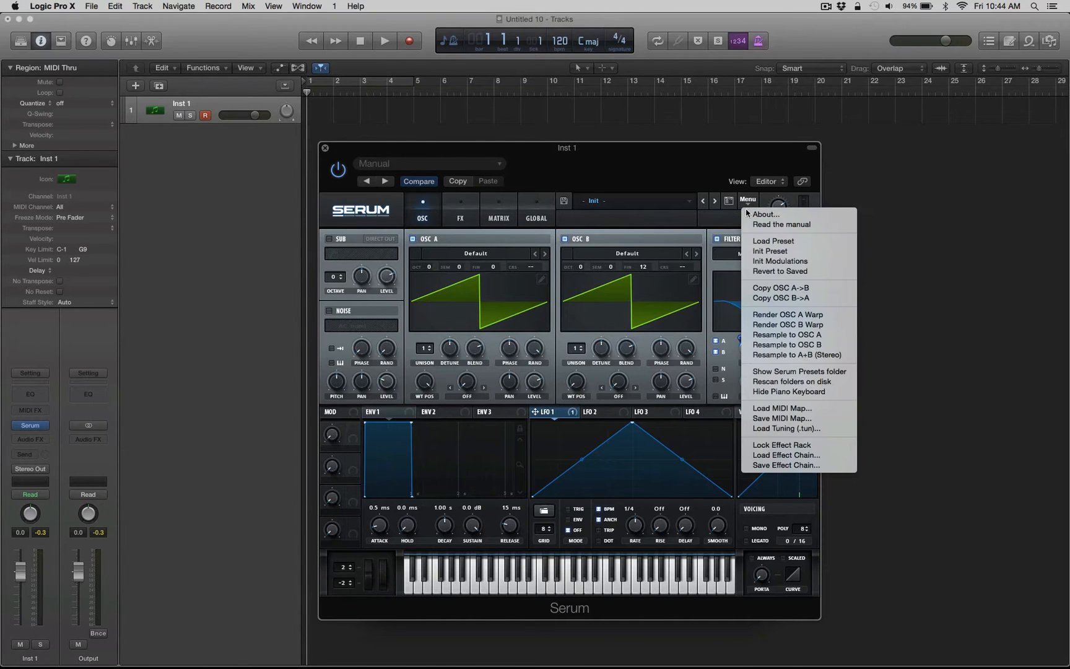
mouse_move(788, 335)
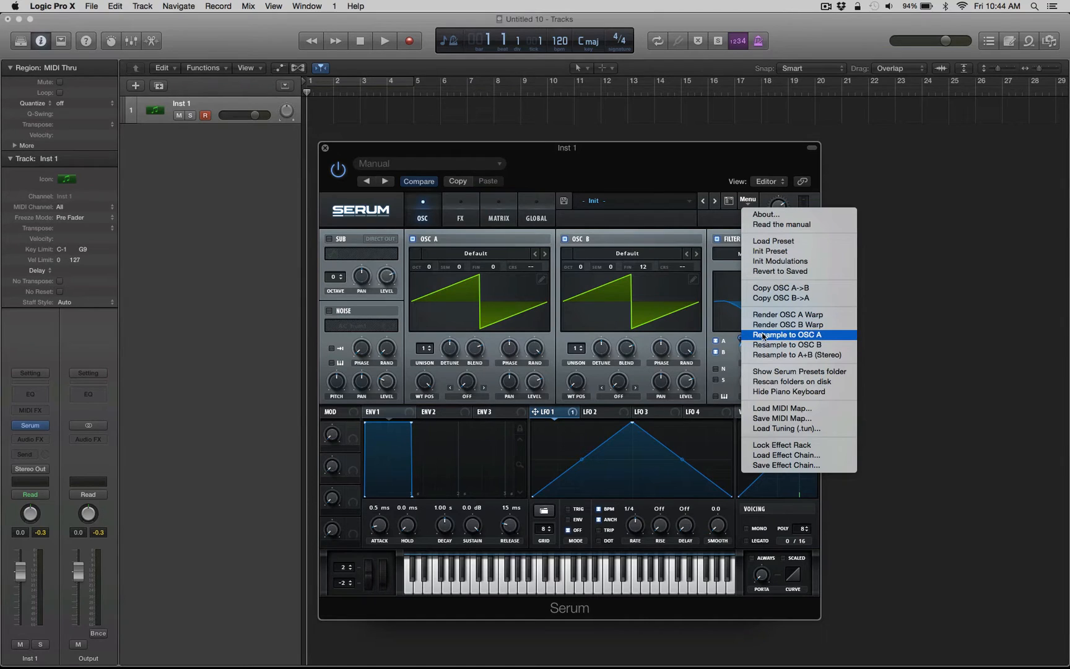
mouse_move(766, 345)
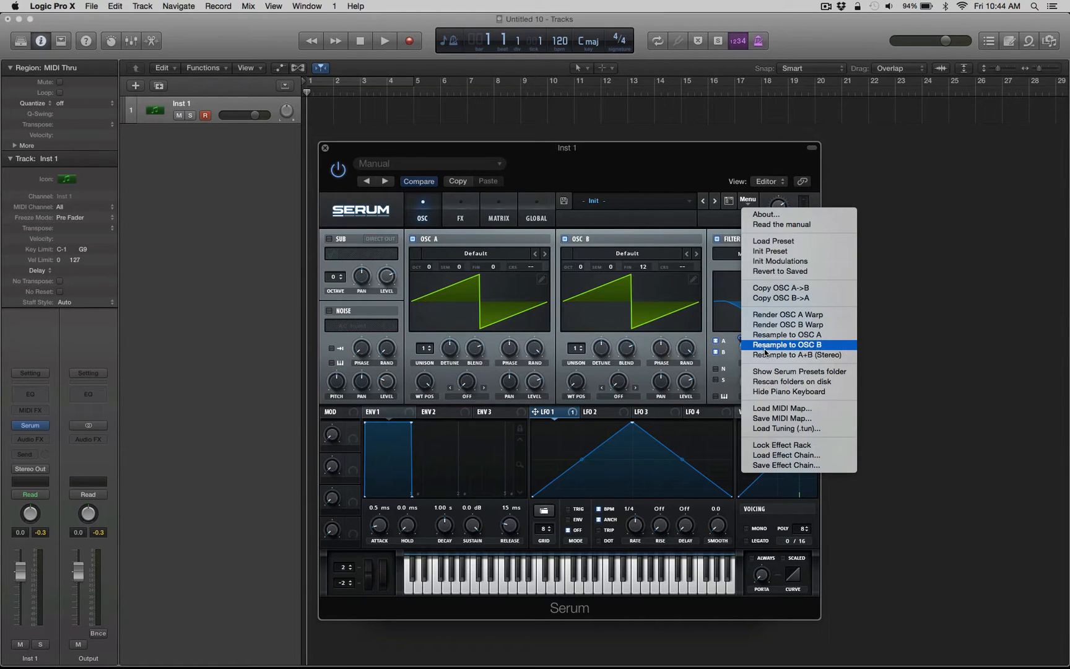
mouse_move(797, 354)
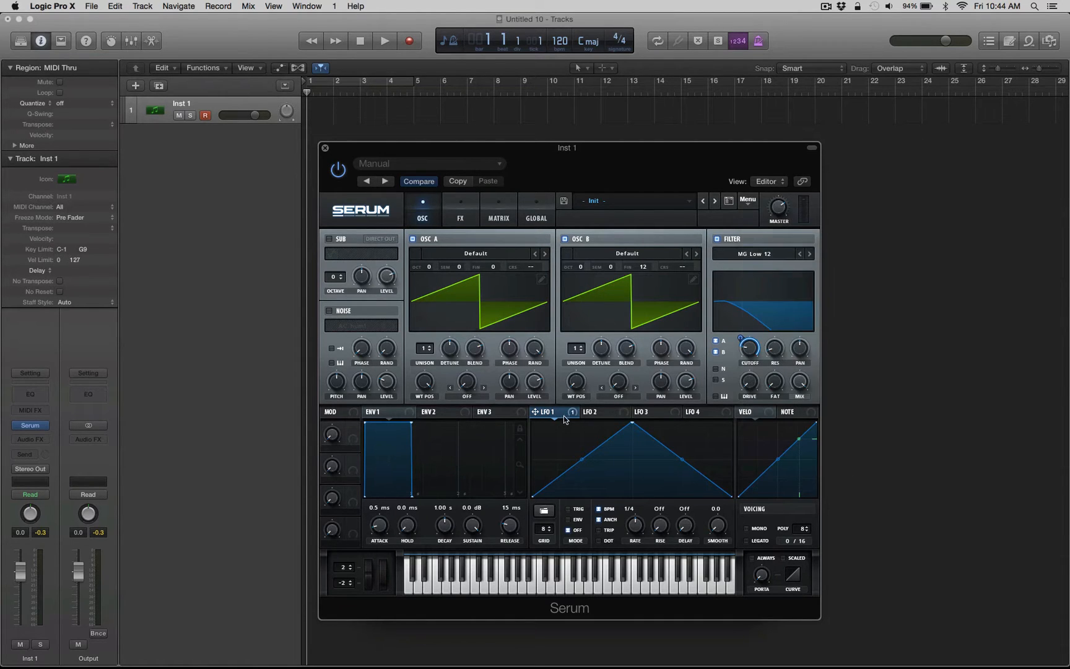
mouse_move(750, 341)
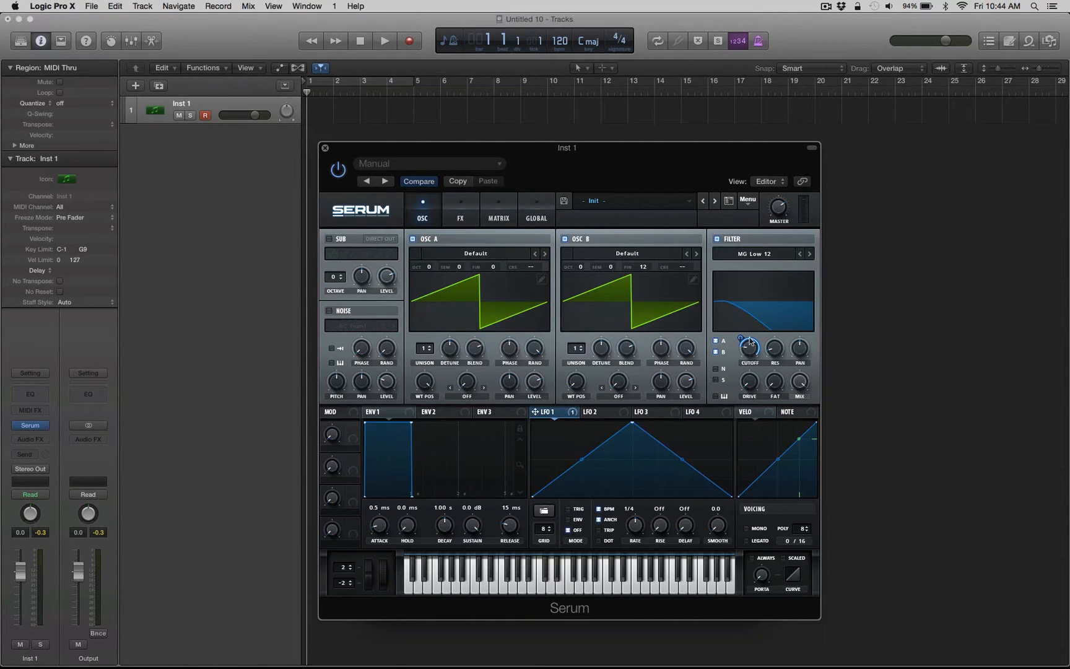
mouse_move(748, 350)
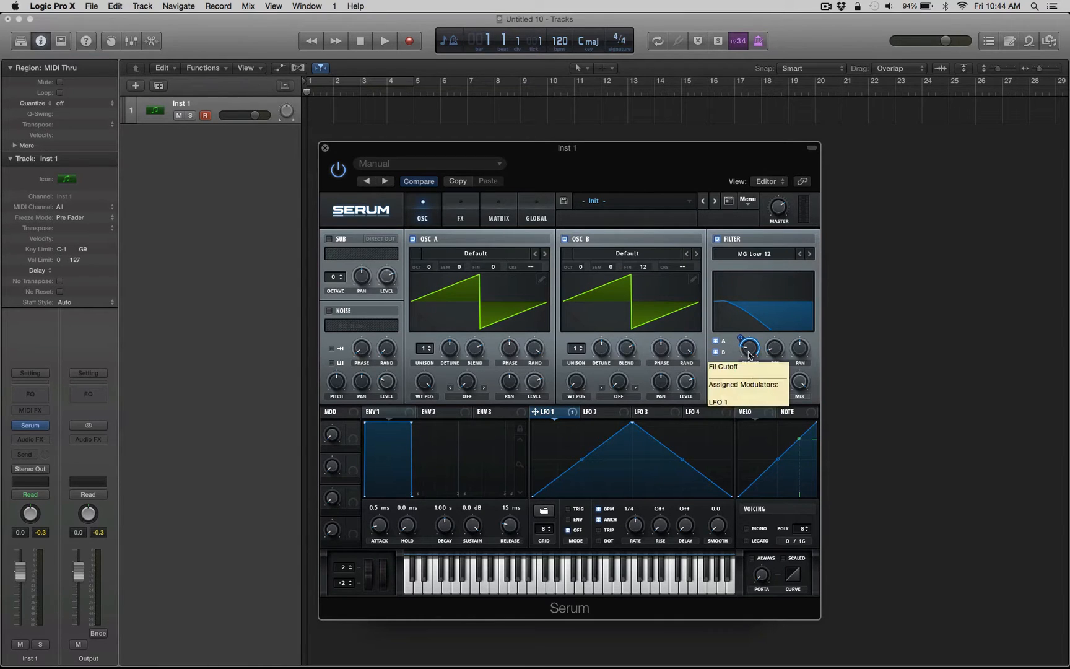
mouse_move(642, 266)
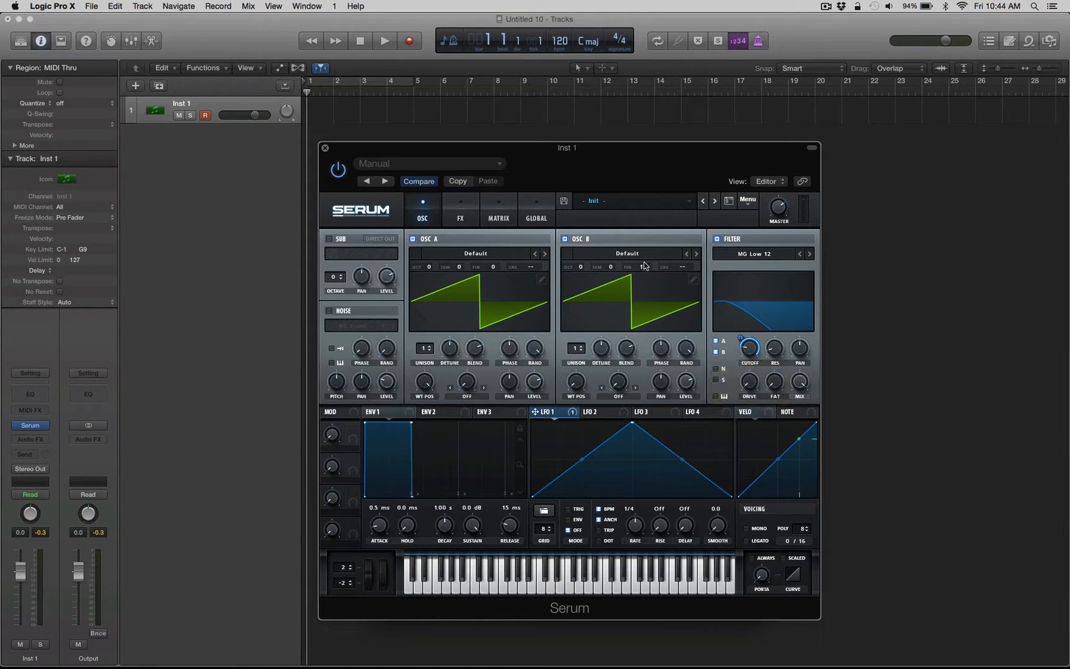
mouse_move(642, 267)
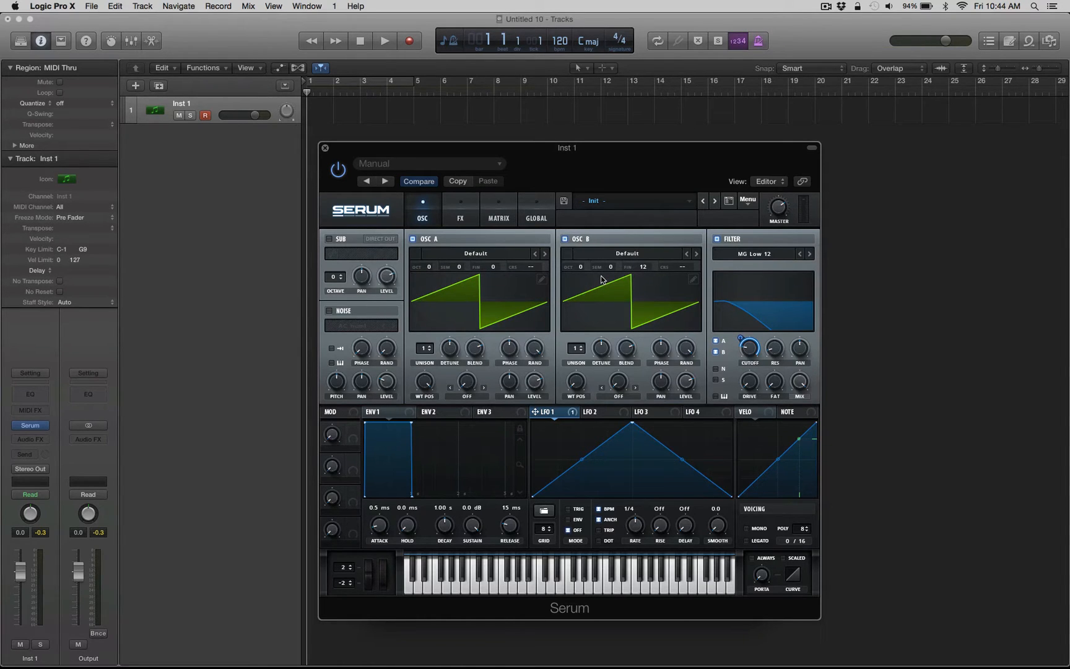
Resample the sound to OSC A, turn off OSC B, and set WT POS to 256
left_click(746, 200)
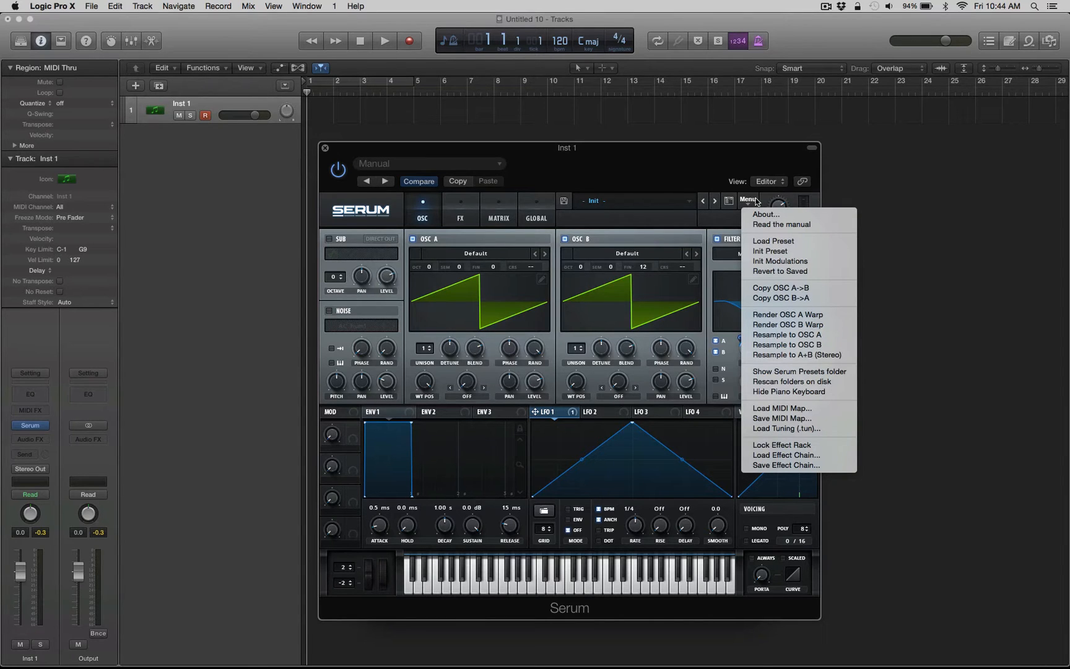
mouse_move(789, 334)
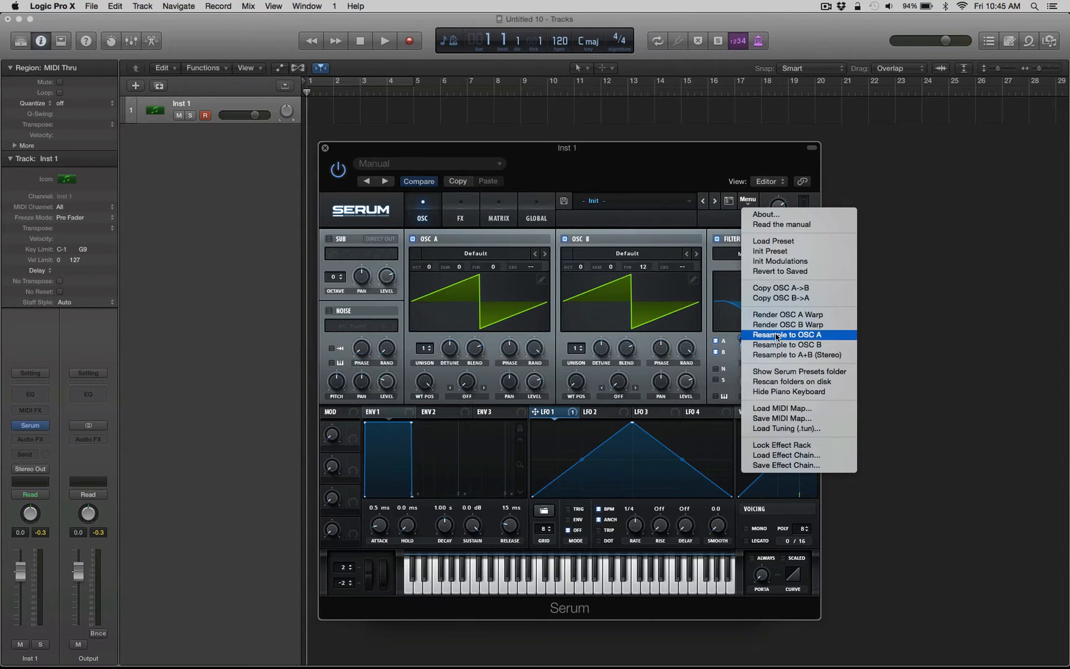
left_click(787, 334)
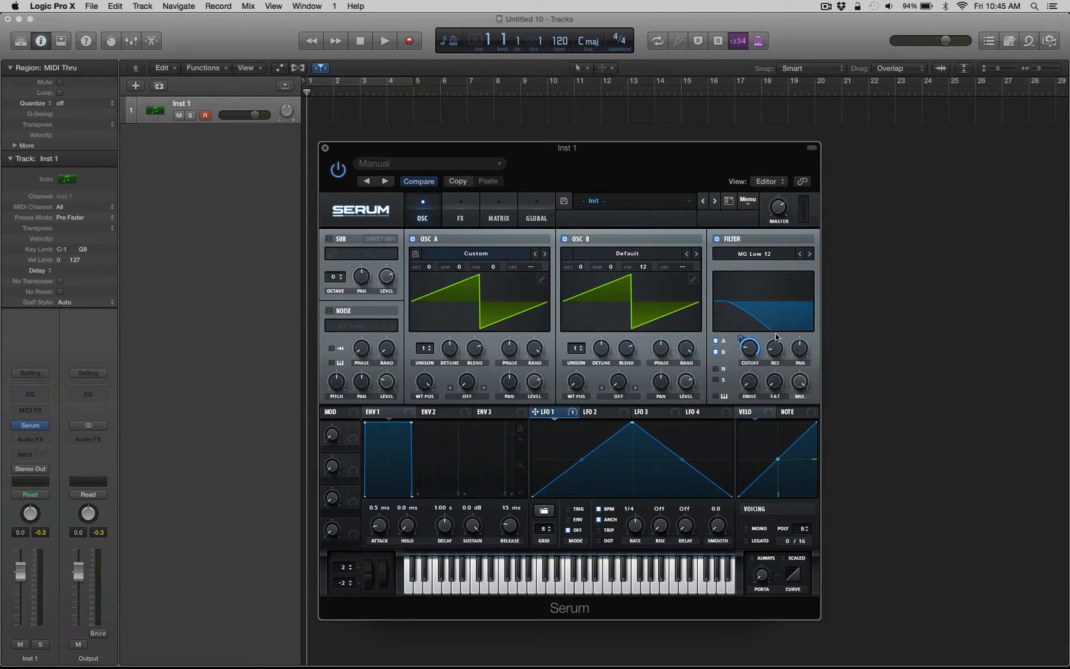
left_click(554, 238)
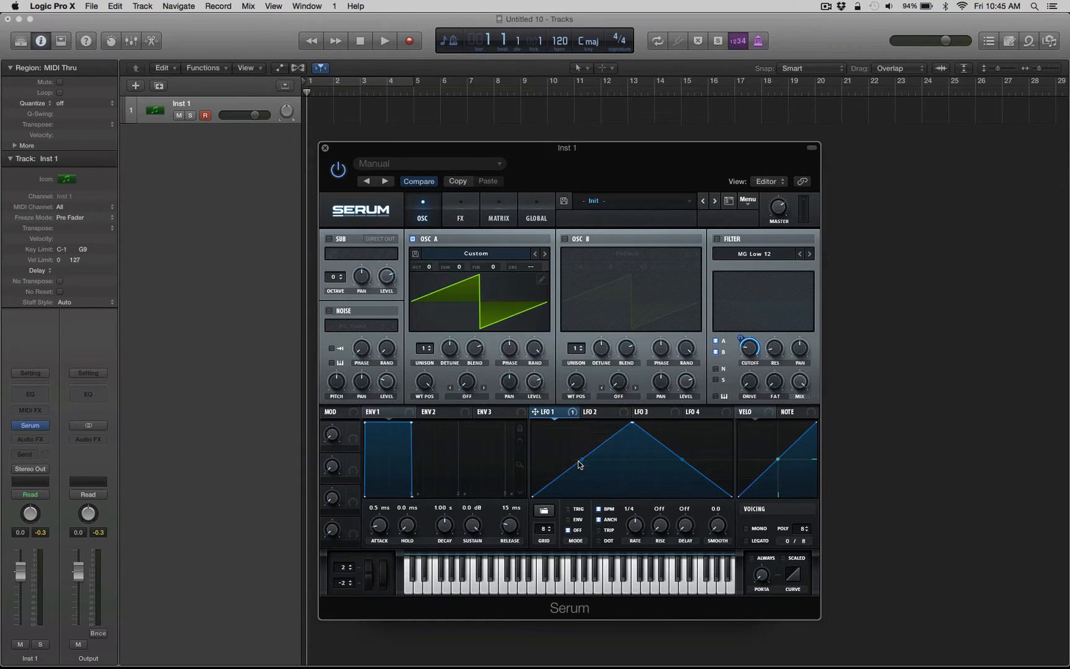
left_click_drag(424, 382, 424, 369)
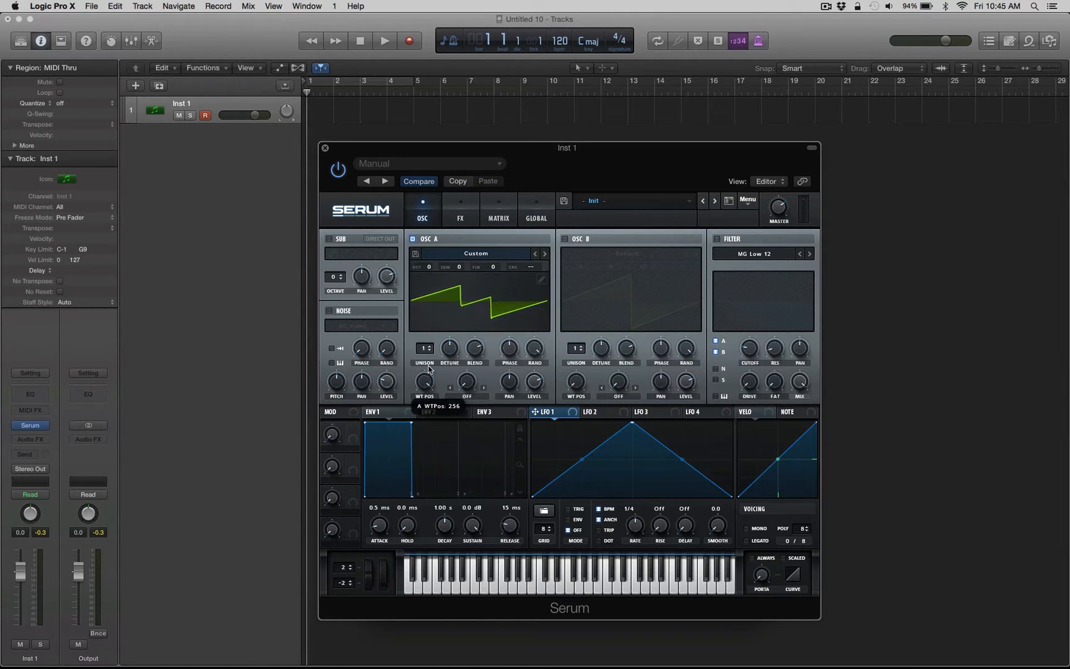
Nudge OSC A's wavetable position back and switch its warp mode to sync, then off
left_click_drag(423, 382, 423, 400)
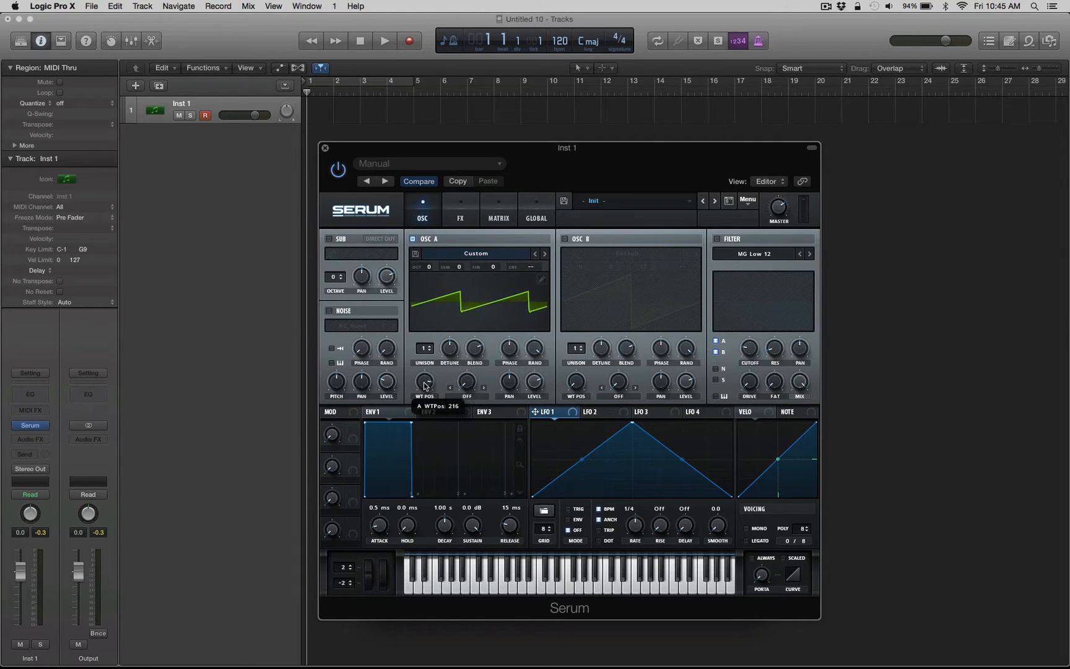
left_click(465, 397)
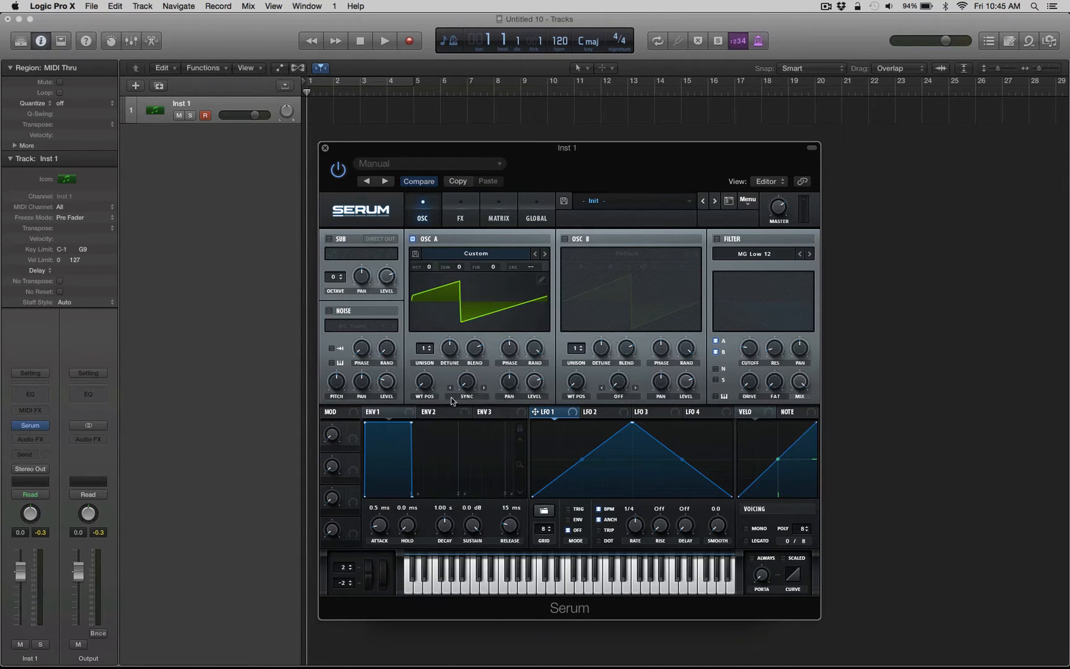
left_click(466, 387)
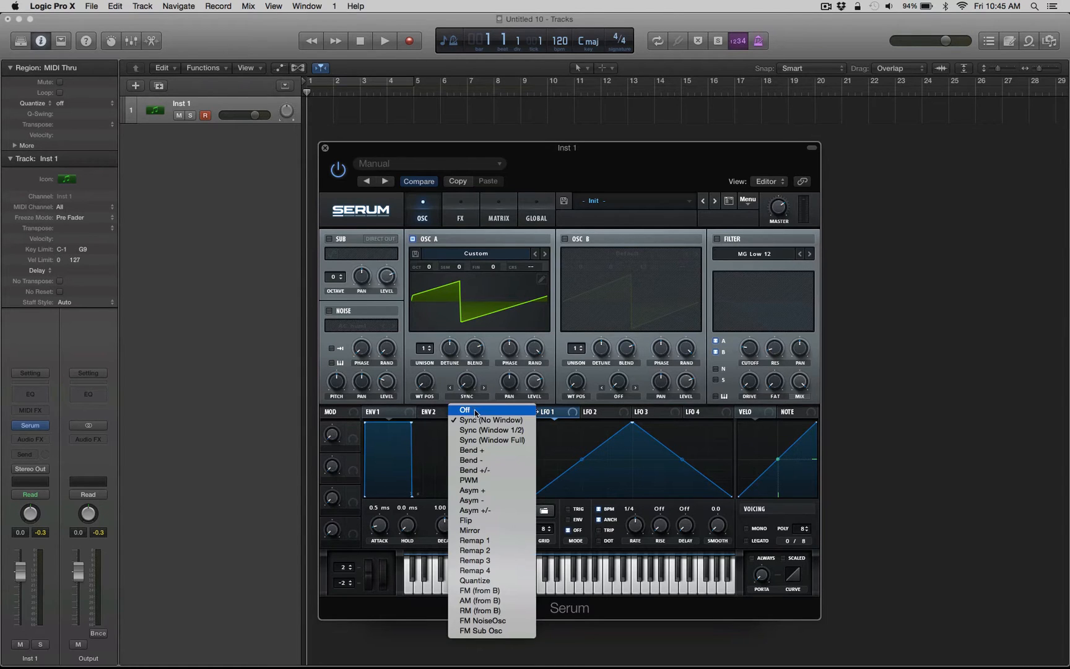
left_click(464, 410)
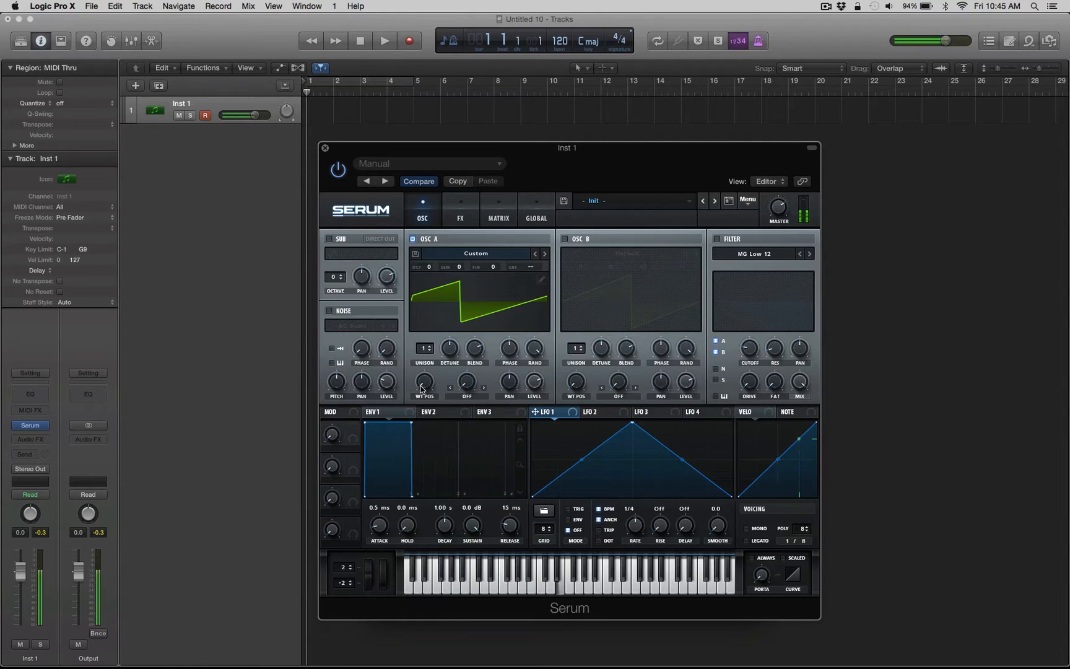
Sweep OSC A's WT POS knob through later custom wavetable frames
left_click_drag(423, 381, 423, 369)
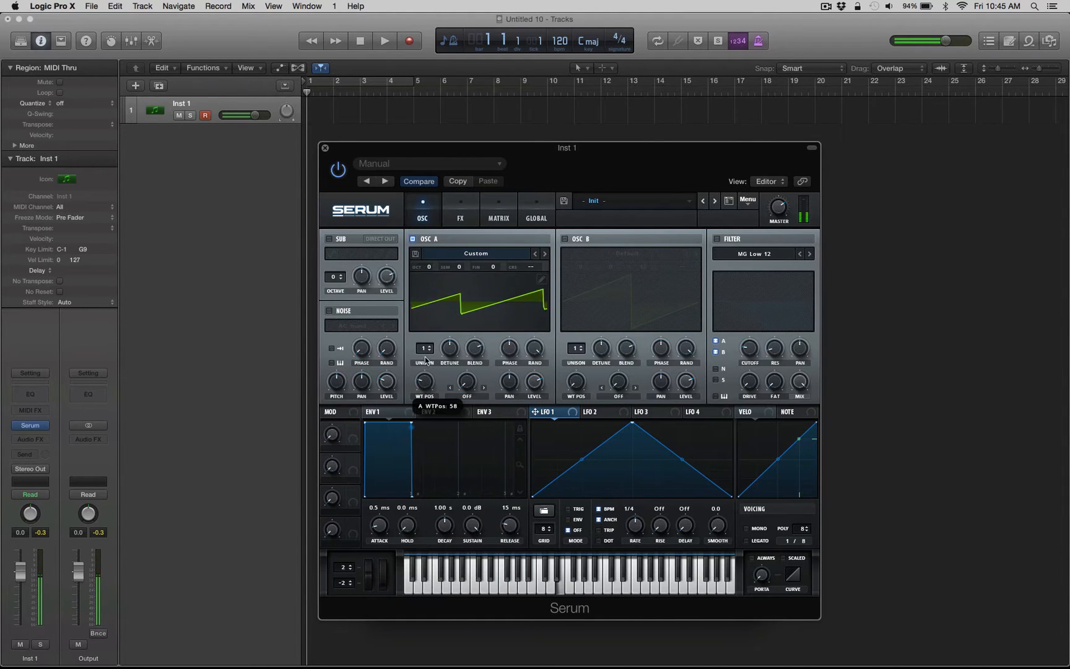
left_click_drag(424, 381, 440, 324)
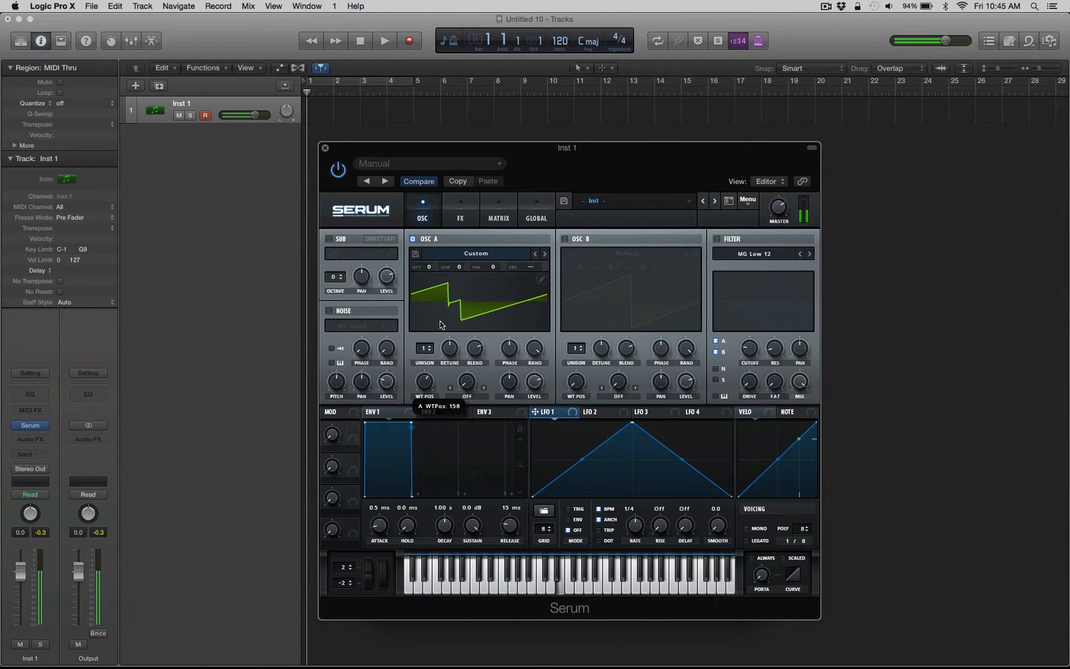
left_click_drag(440, 325, 455, 293)
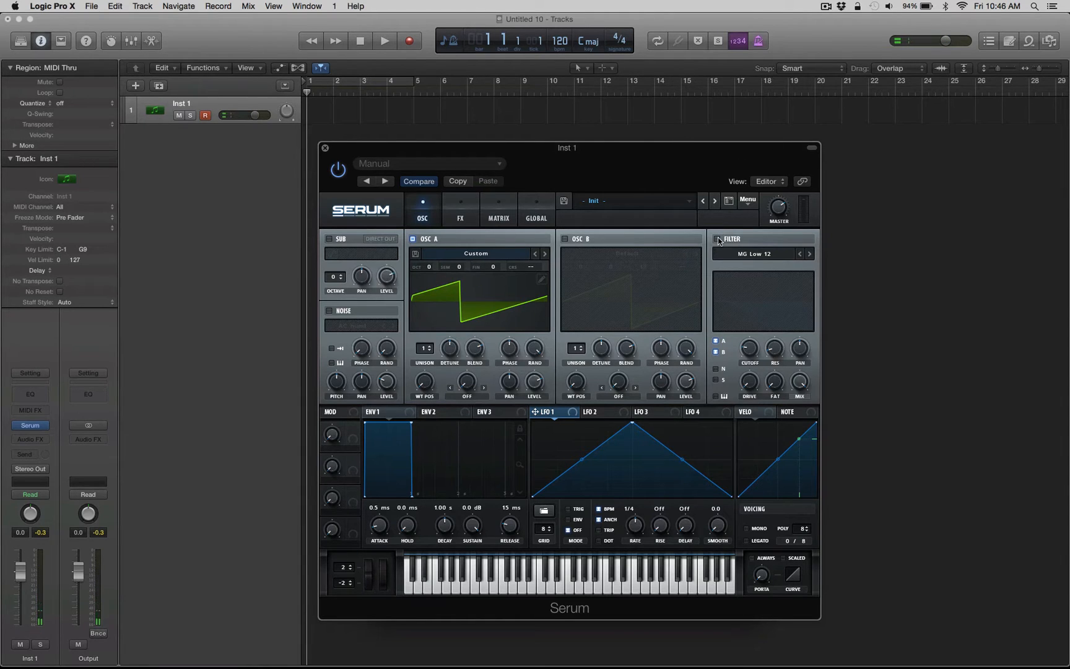
Enable the filter, lower its cutoff, and resample the sound into OSC B
left_click(717, 239)
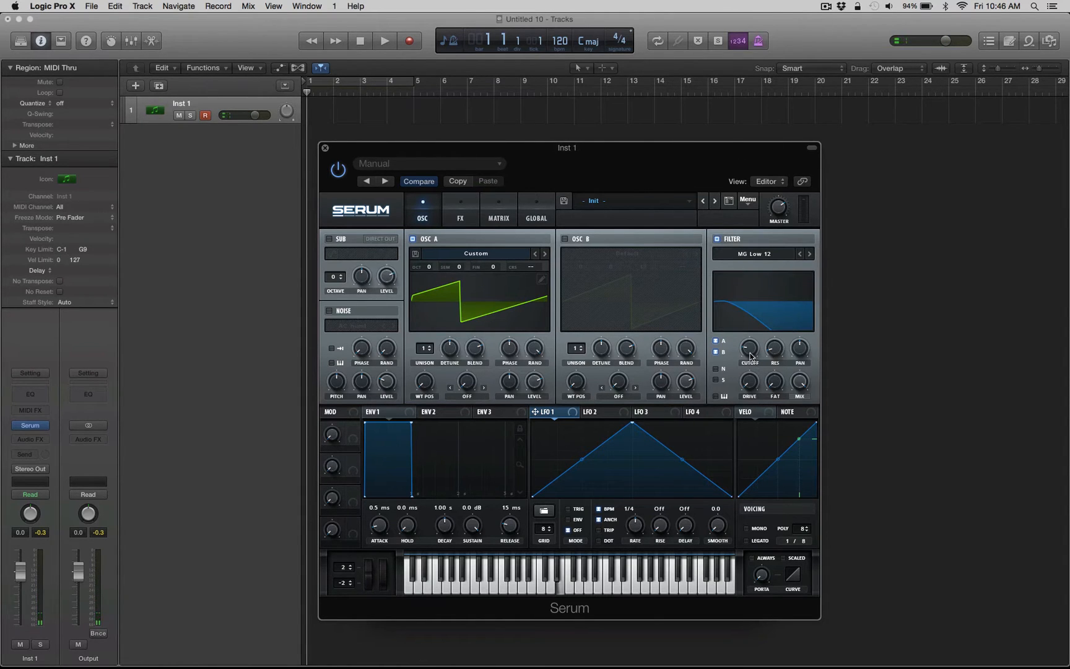
left_click_drag(749, 349, 750, 341)
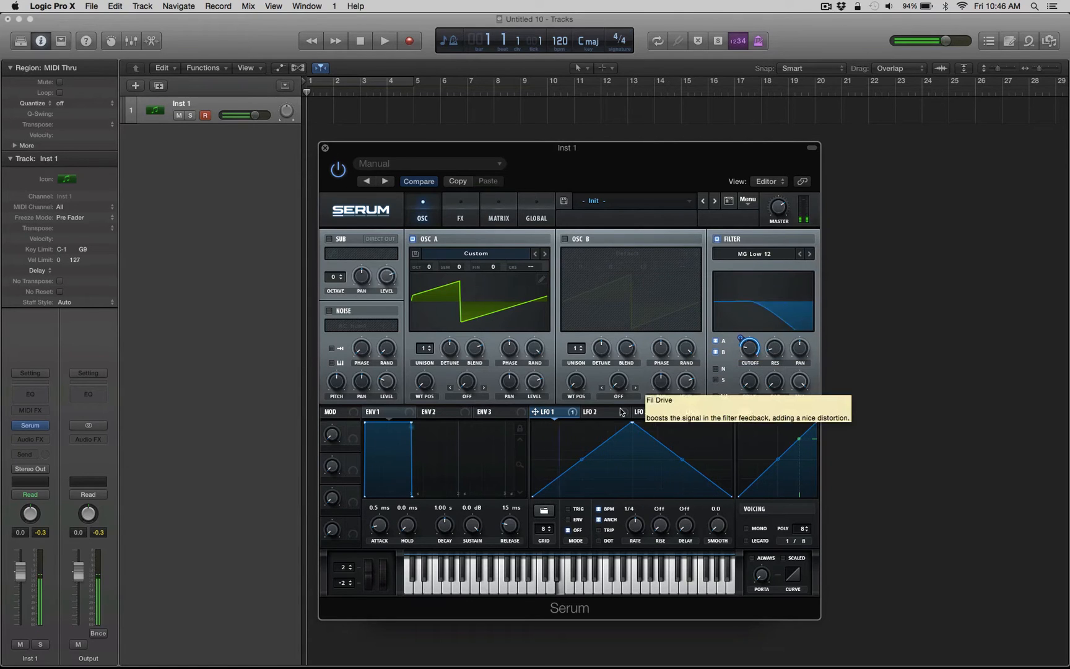
left_click(747, 201)
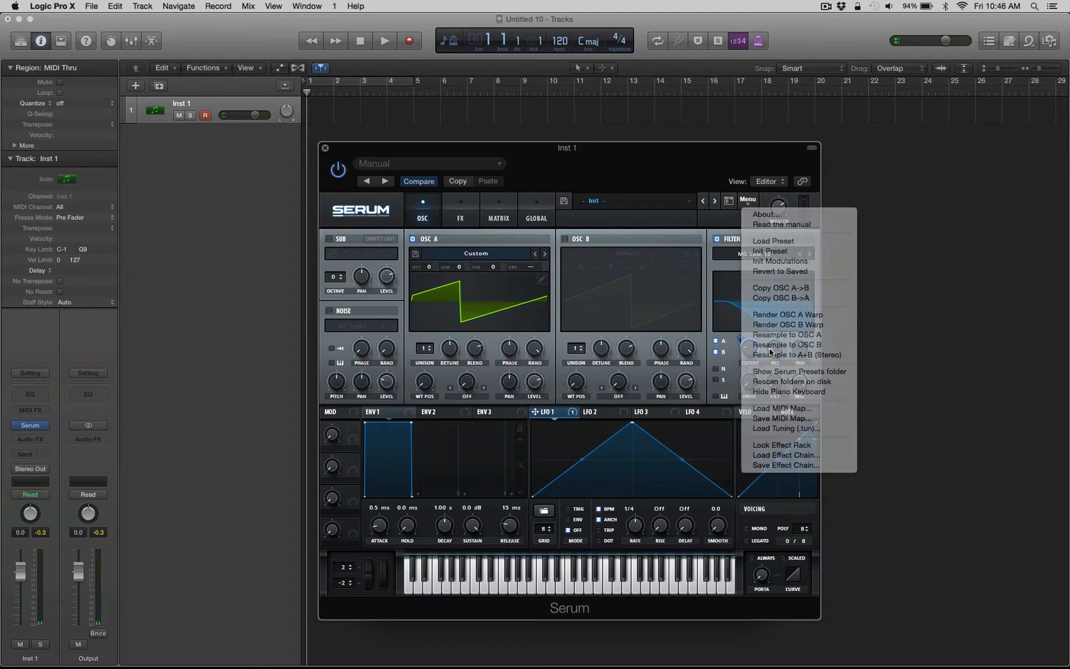
left_click(567, 238)
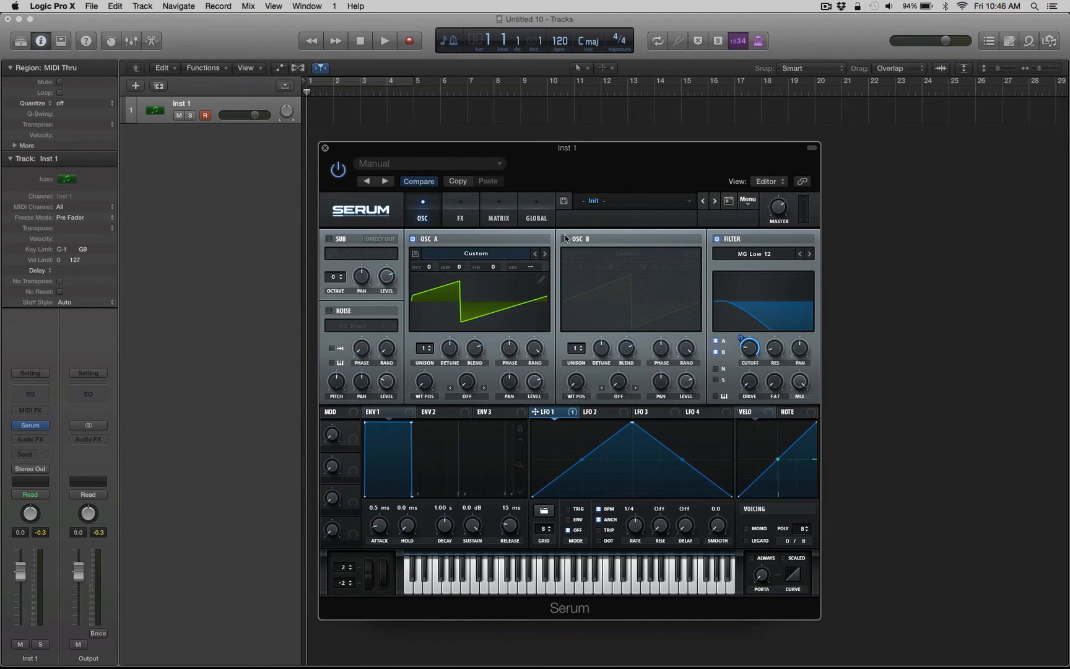
mouse_move(651, 335)
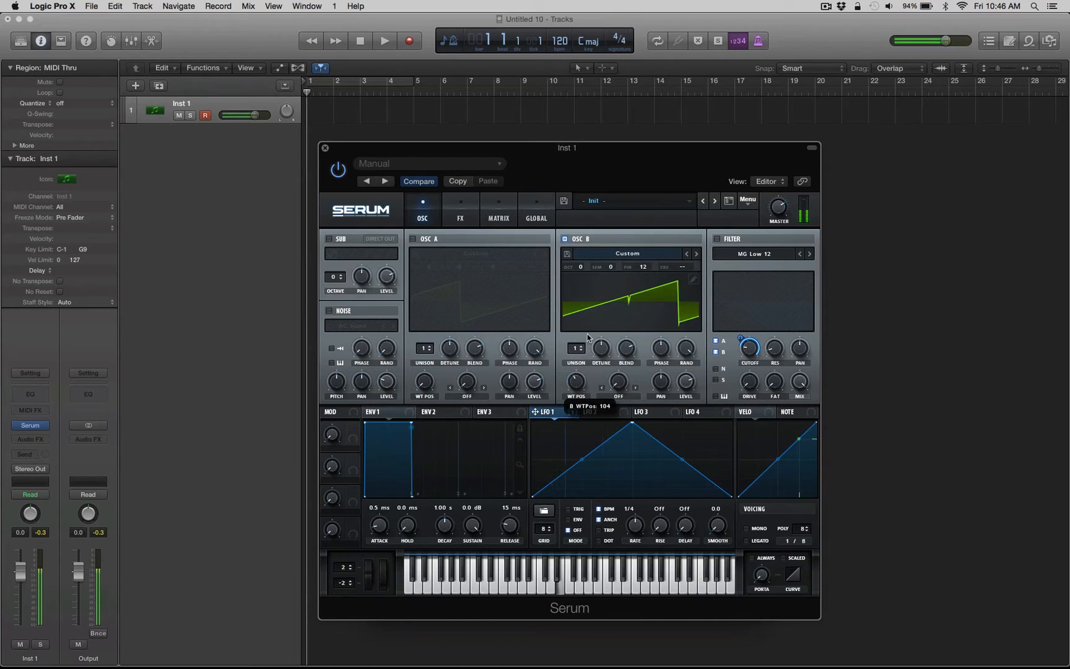
Sweep OSC B's WT POS knob back and forth across its frames
left_click_drag(576, 381, 583, 369)
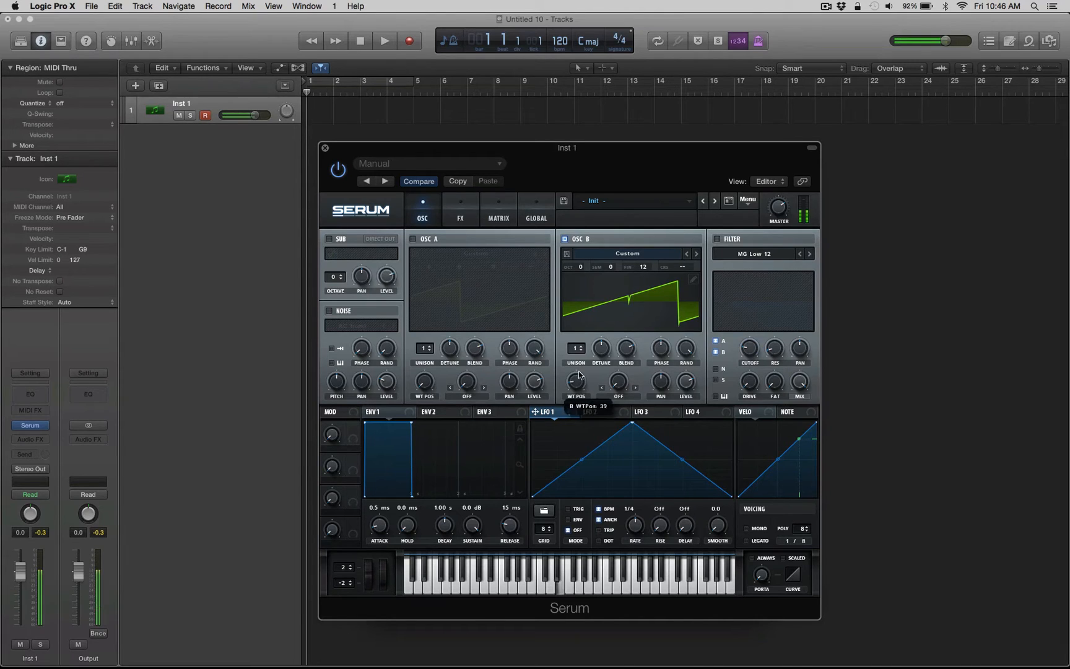
left_click_drag(577, 380, 577, 300)
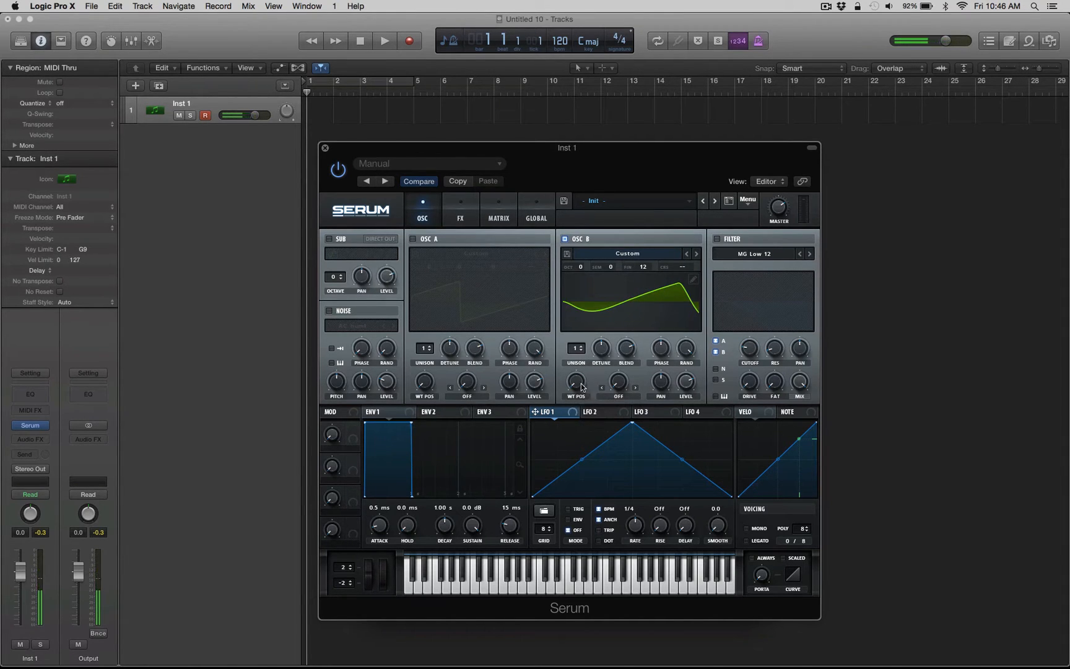
mouse_move(576, 382)
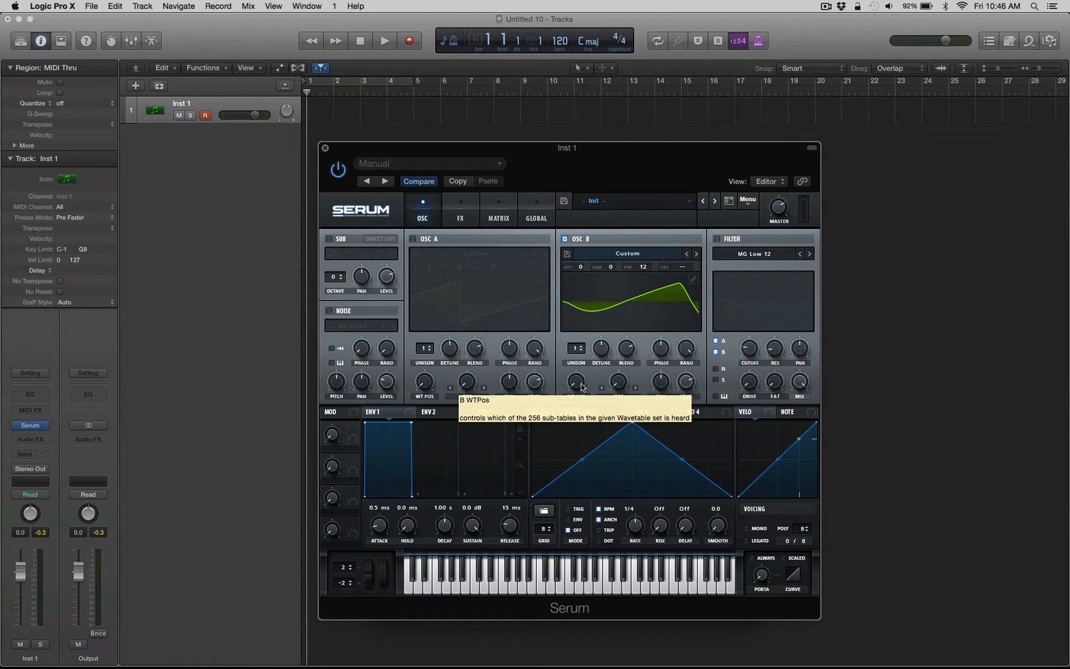
left_click_drag(575, 380, 589, 354)
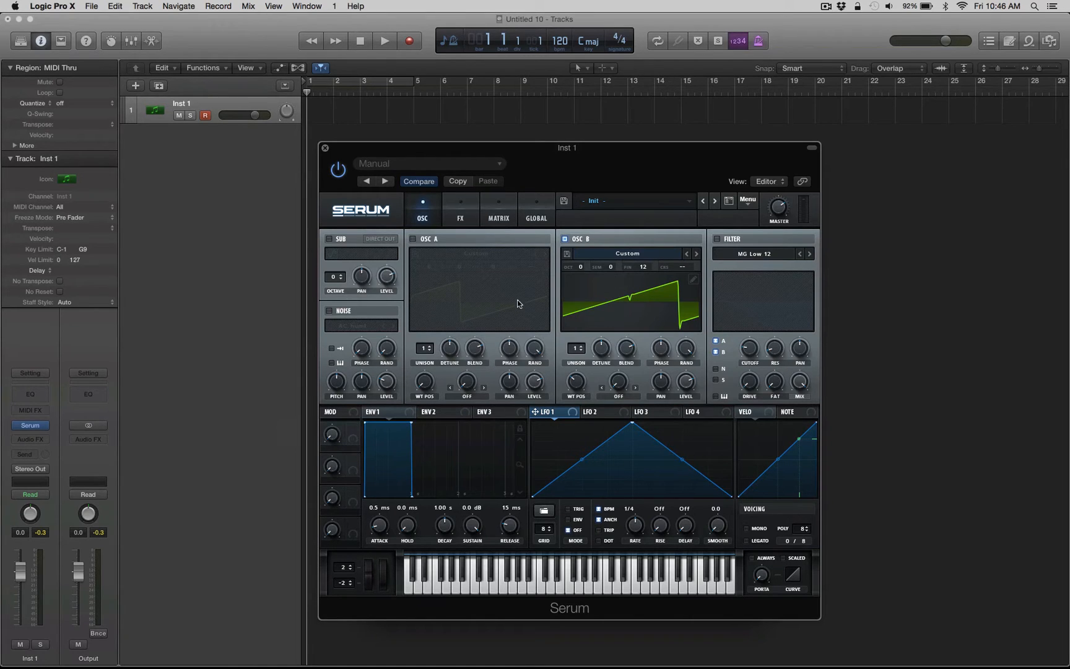
mouse_move(415, 243)
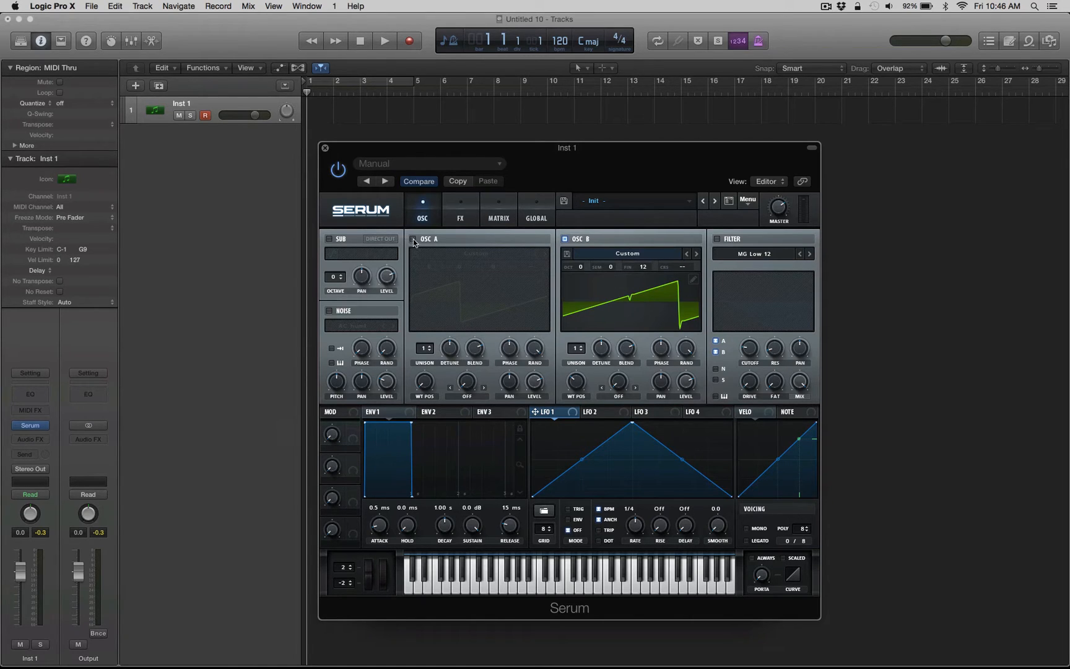
Re-enable OSC A, sweep its wavetable position, and show the FX rack
left_click(414, 239)
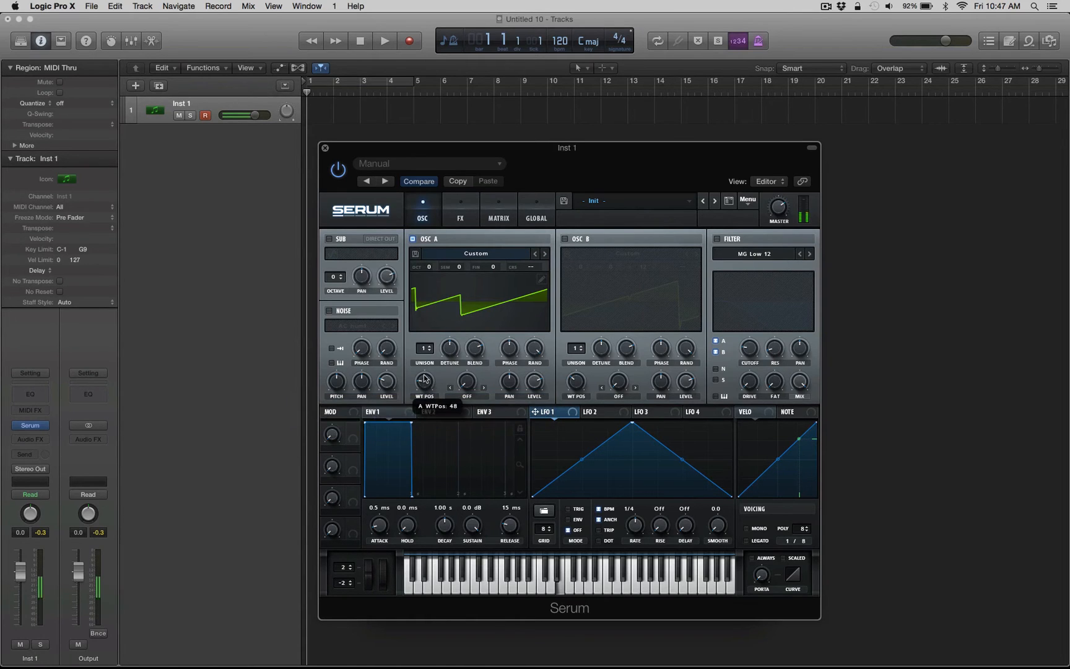
left_click_drag(423, 382, 437, 333)
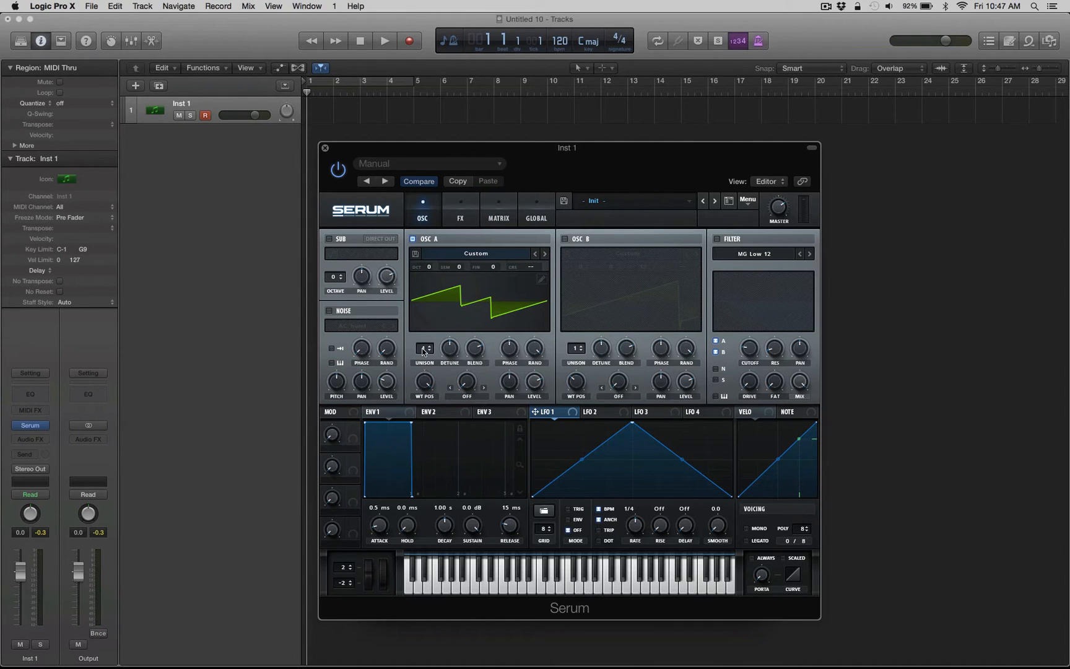
left_click(460, 209)
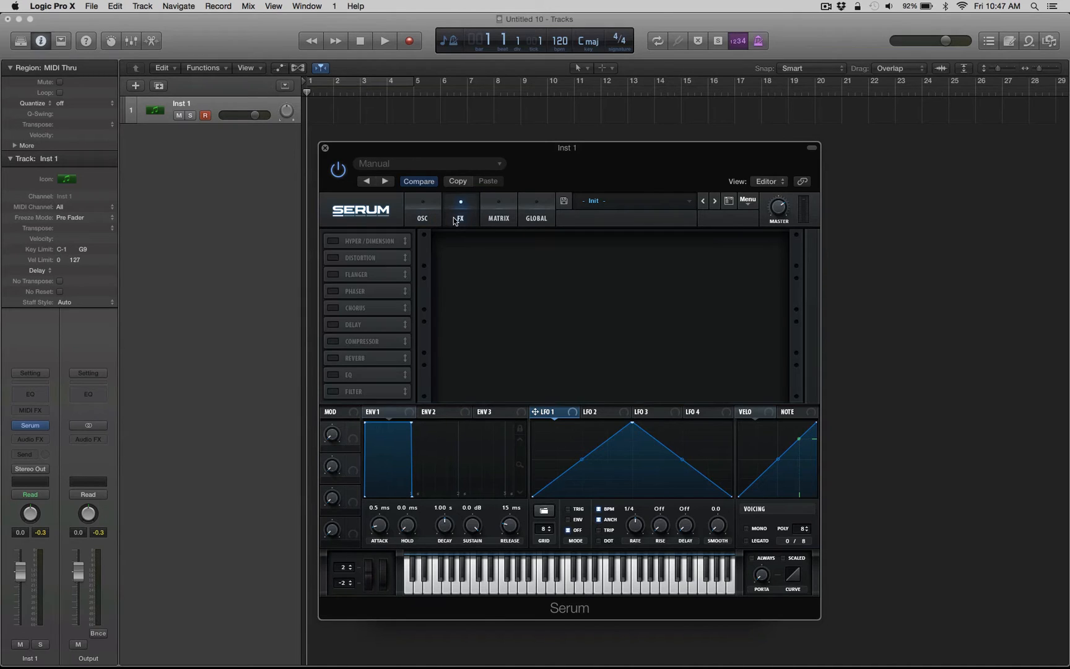
Enable Tube Distortion, Phaser, multiband Compressor and EQ, with Master at 64%
left_click(334, 259)
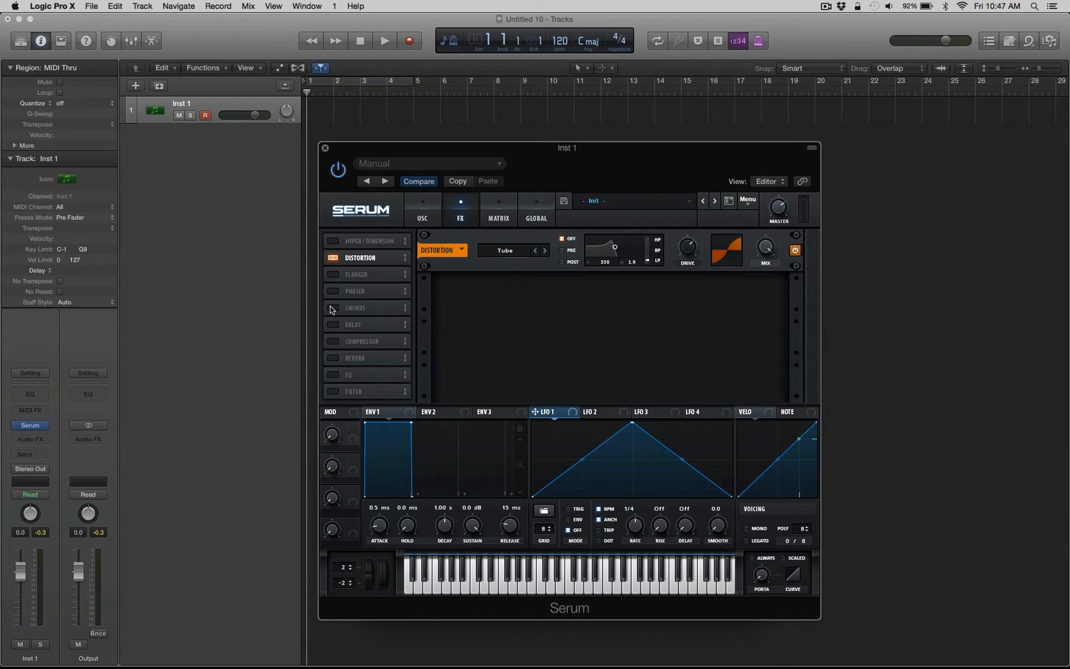
left_click(332, 290)
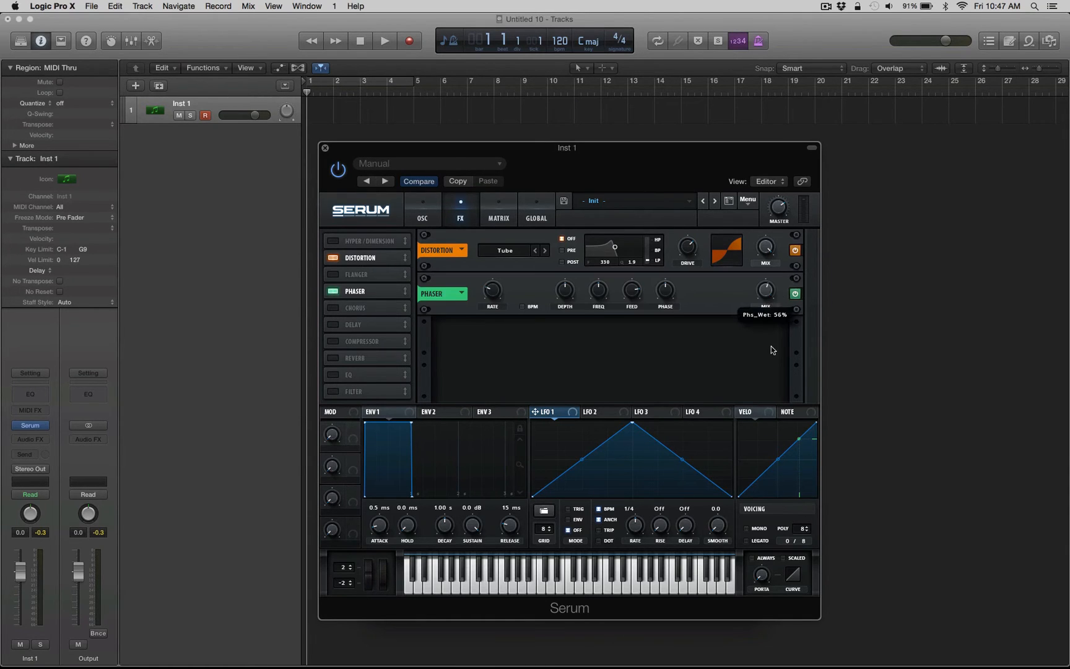
mouse_move(601, 327)
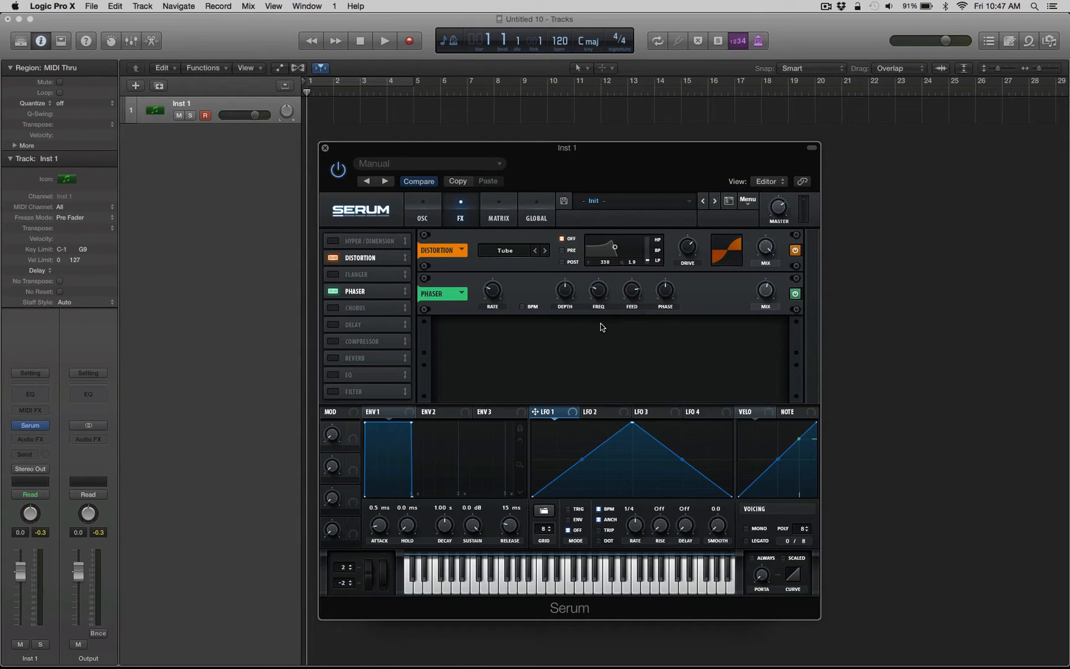
left_click(333, 341)
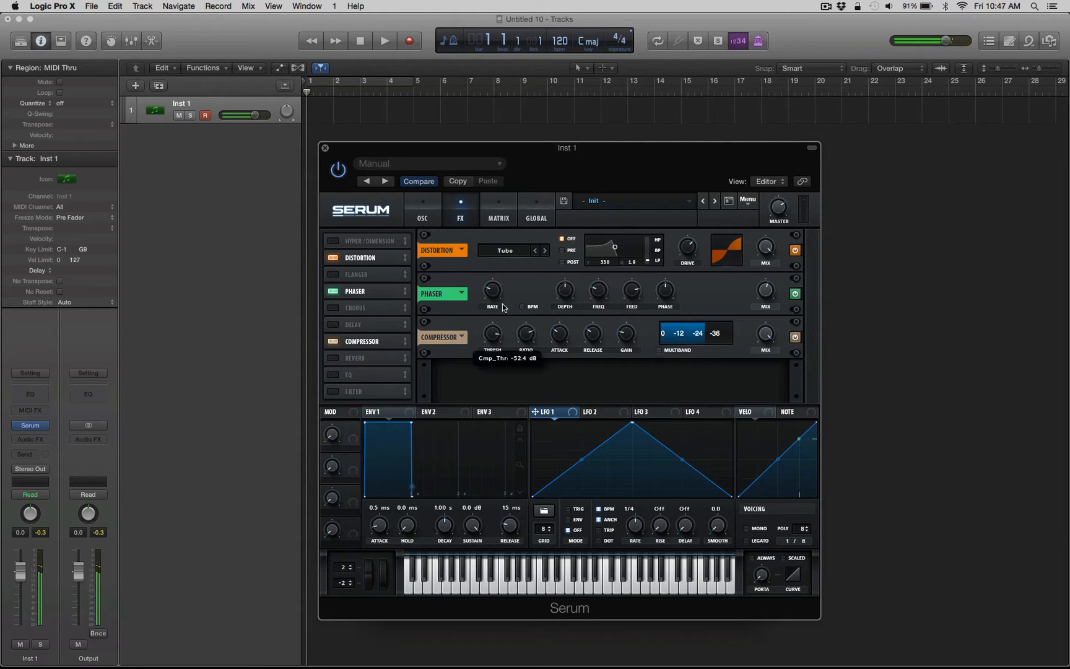
left_click(659, 350)
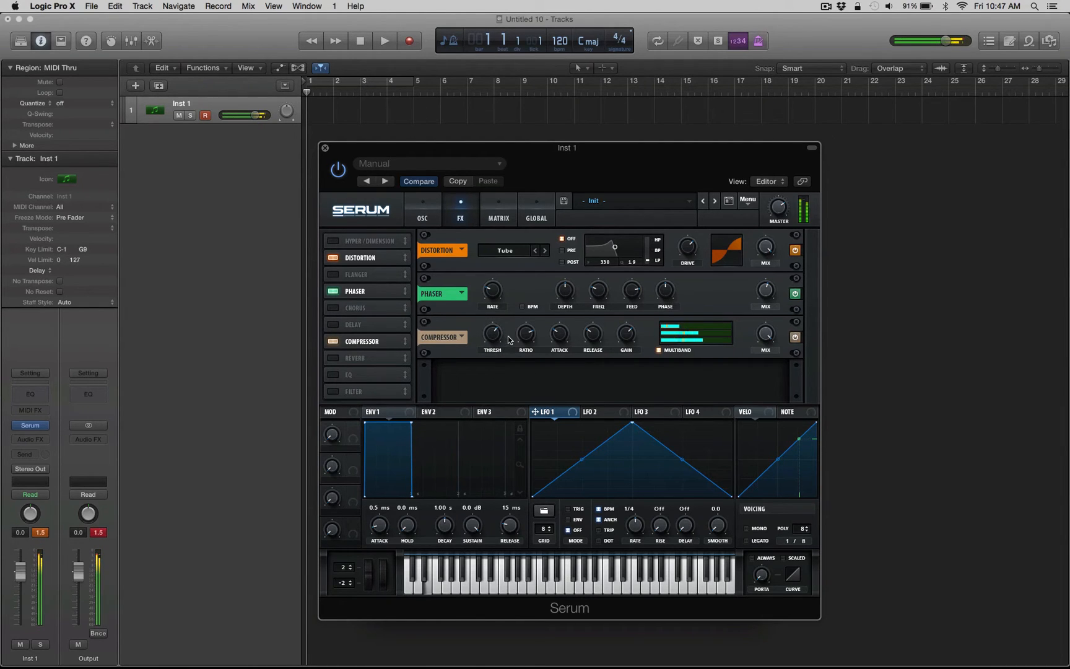
mouse_move(710, 278)
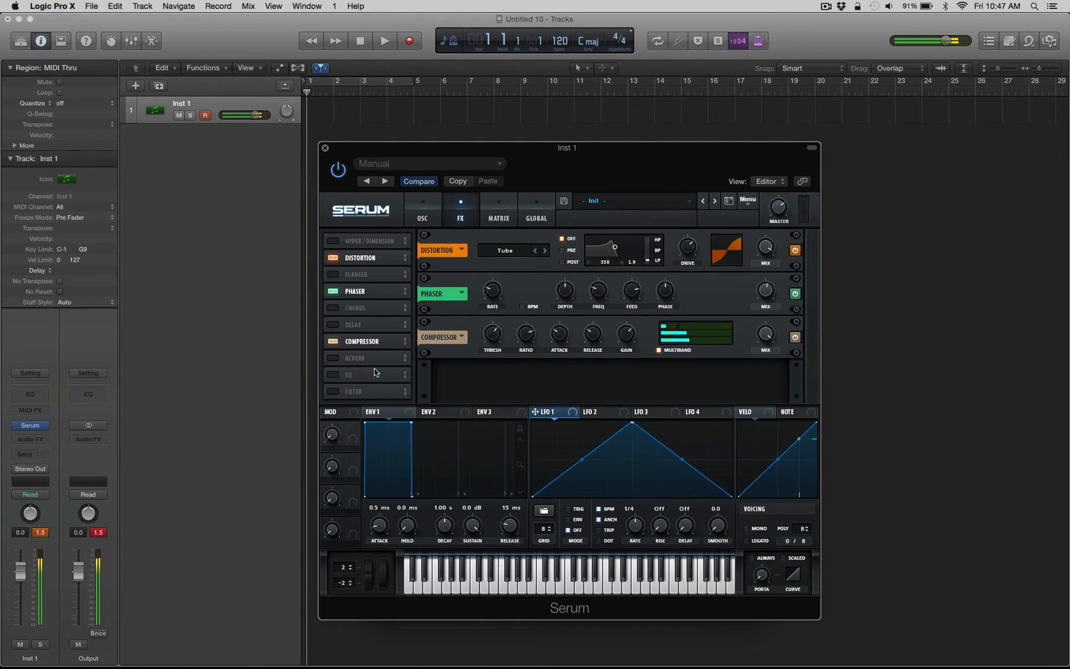
left_click(334, 374)
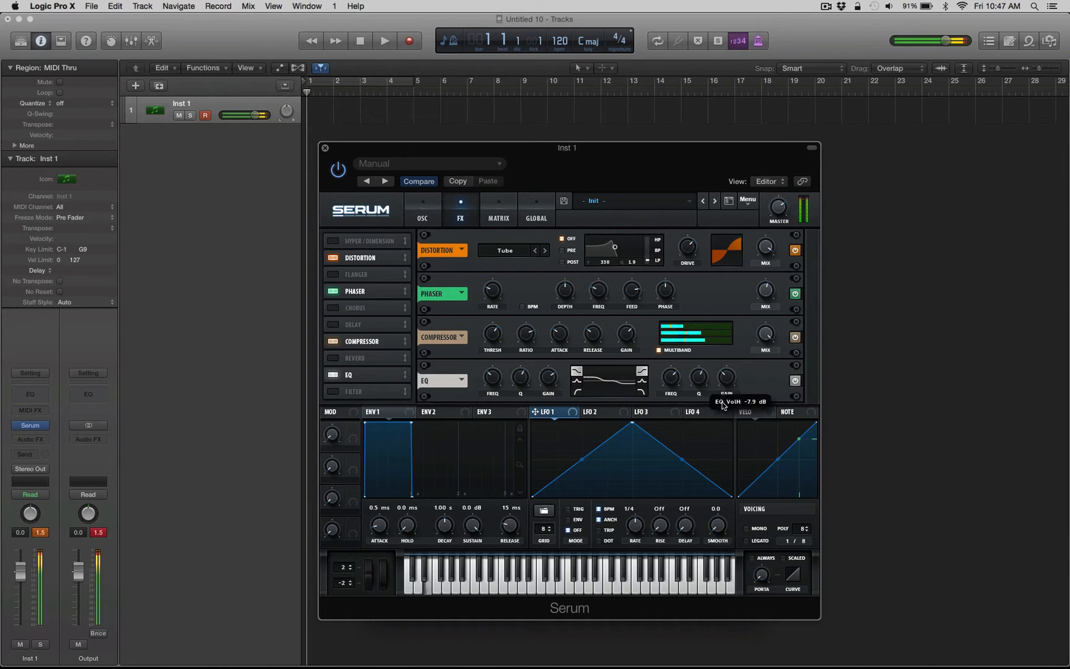
mouse_move(499, 354)
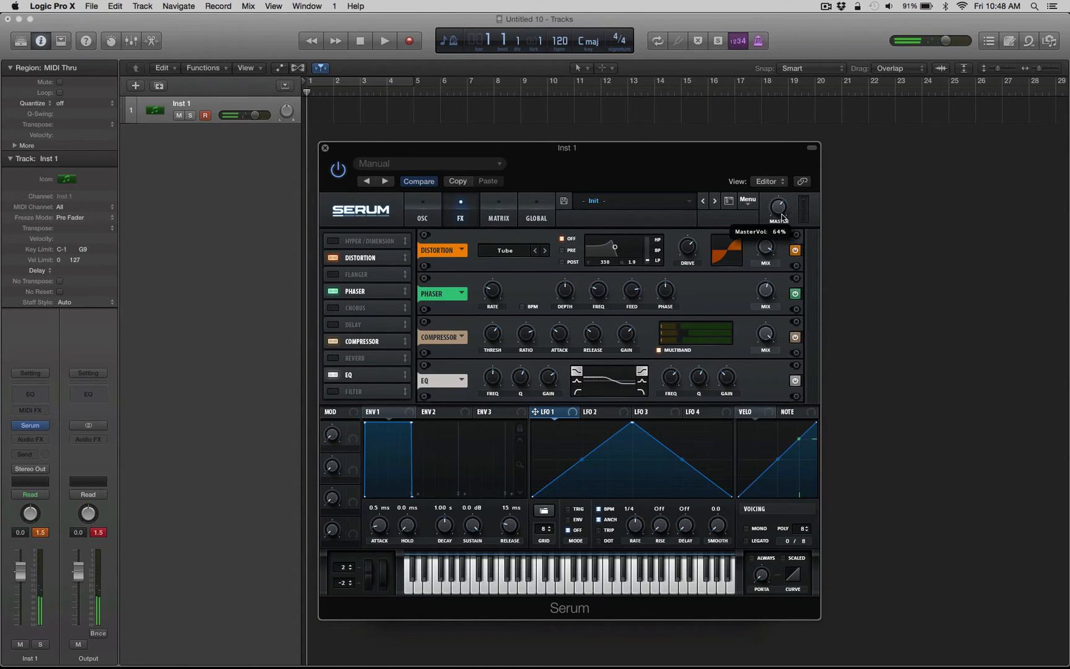
Visit the OSC page and Serum's Menu, then return to the FX rack
left_click(422, 210)
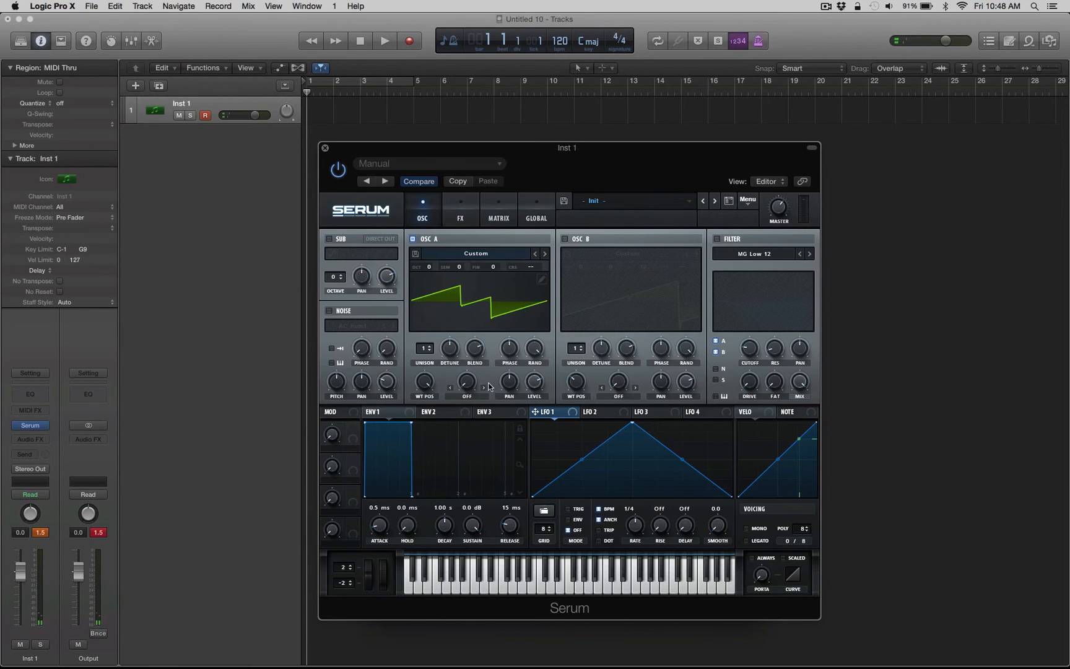
left_click(747, 198)
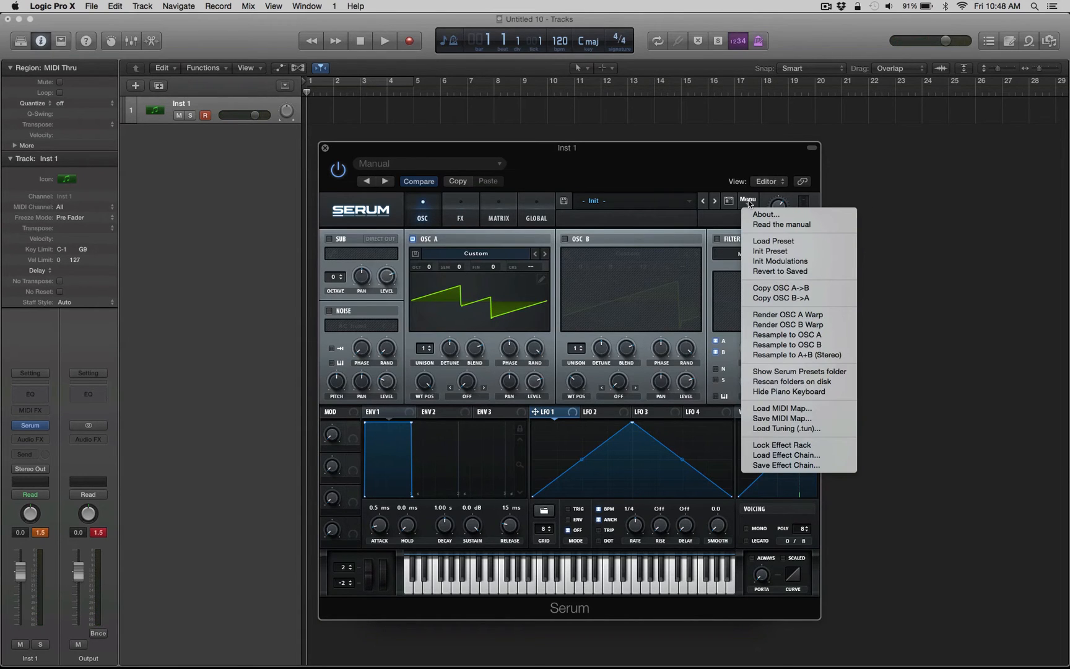
mouse_move(798, 355)
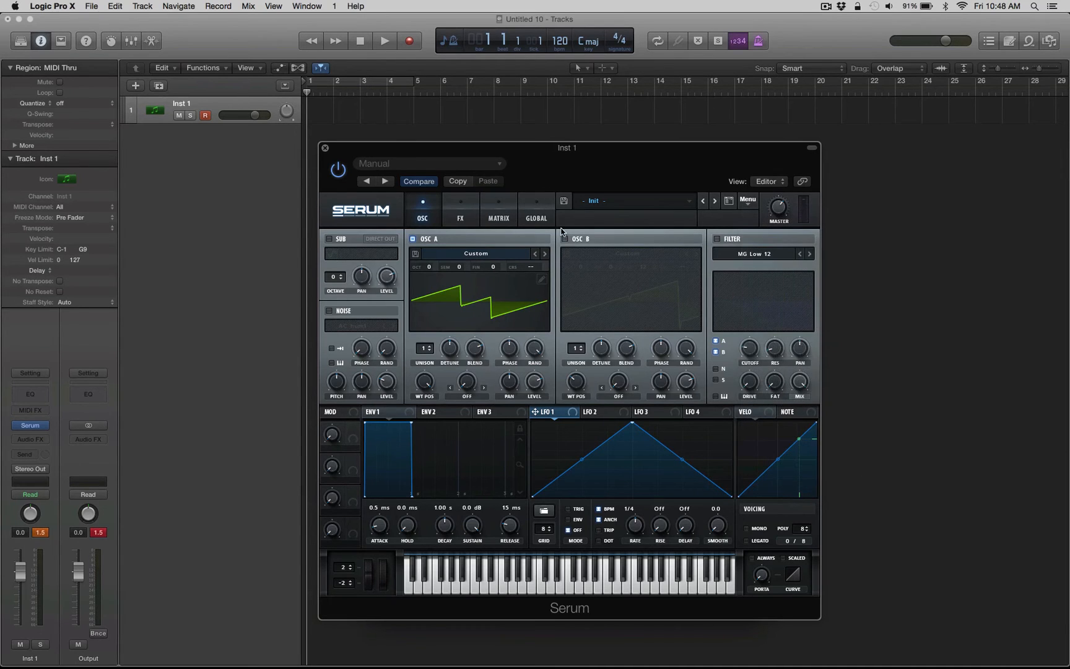
mouse_move(517, 216)
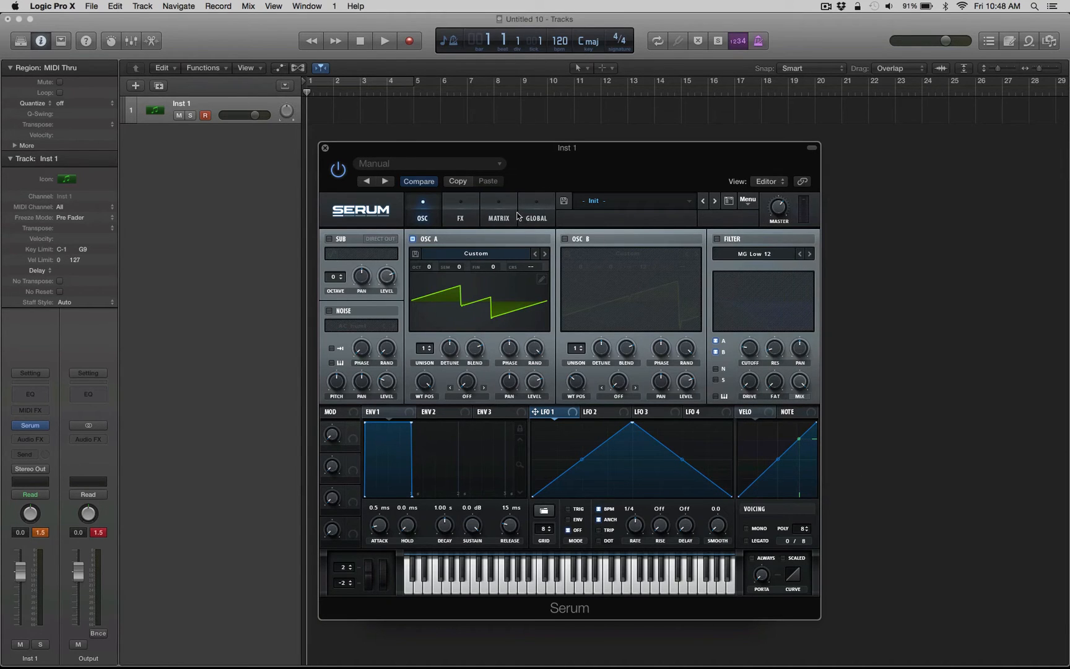
left_click(459, 209)
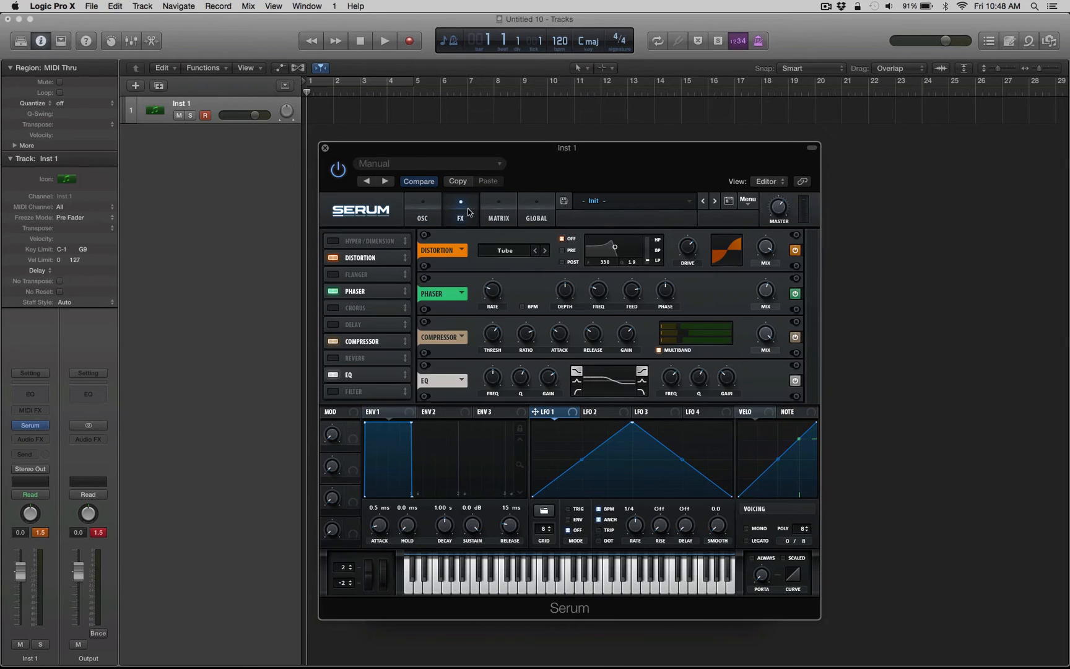
mouse_move(330, 357)
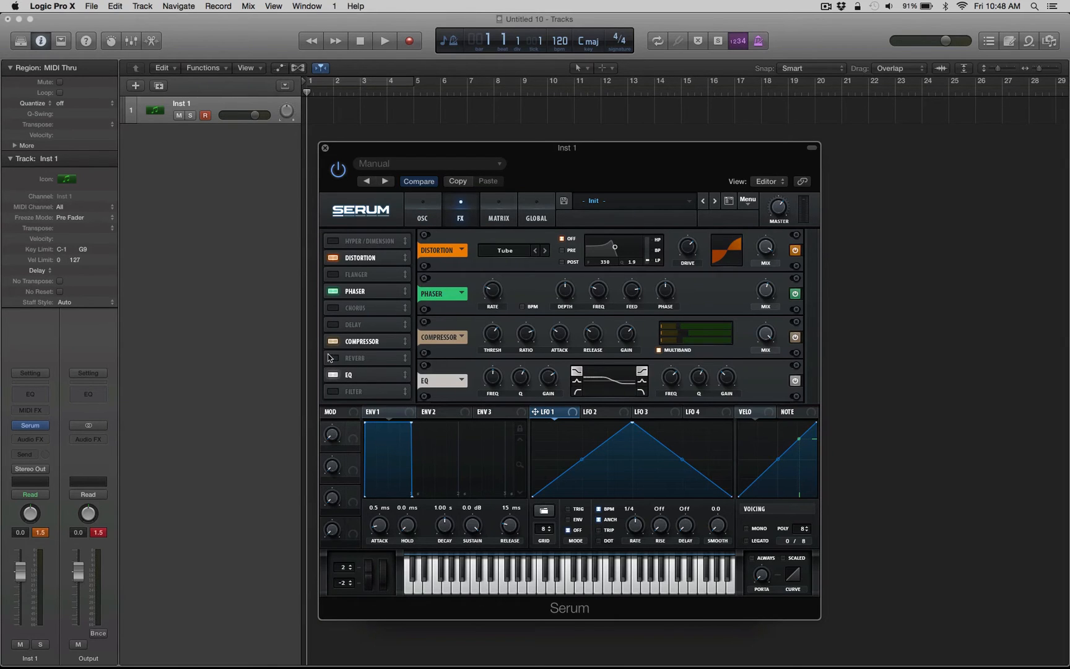
Enable Chorus and Reverb with 27% mix, then return to the OSC page
left_click(333, 308)
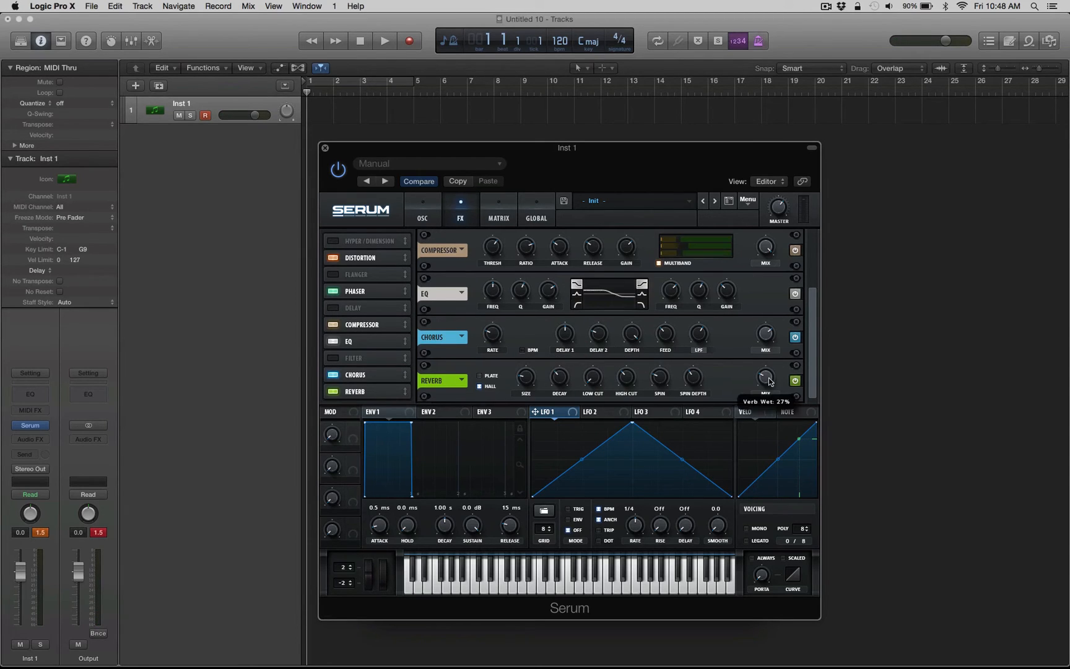
left_click(422, 209)
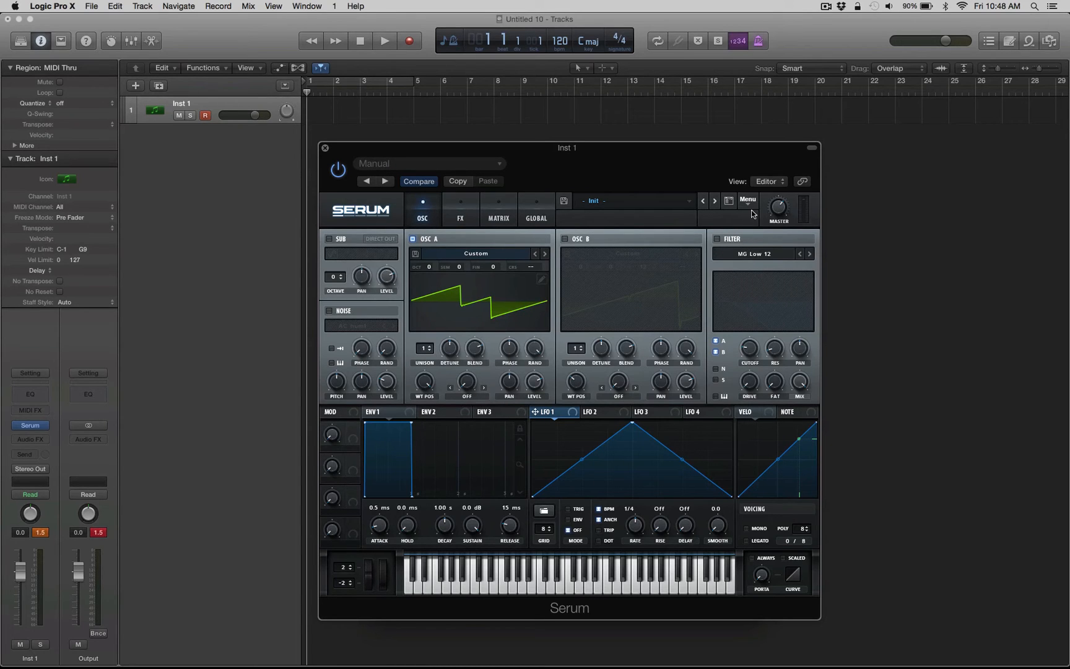
Open Serum's Menu to pick Resample to A+B (Stereo)
left_click(748, 200)
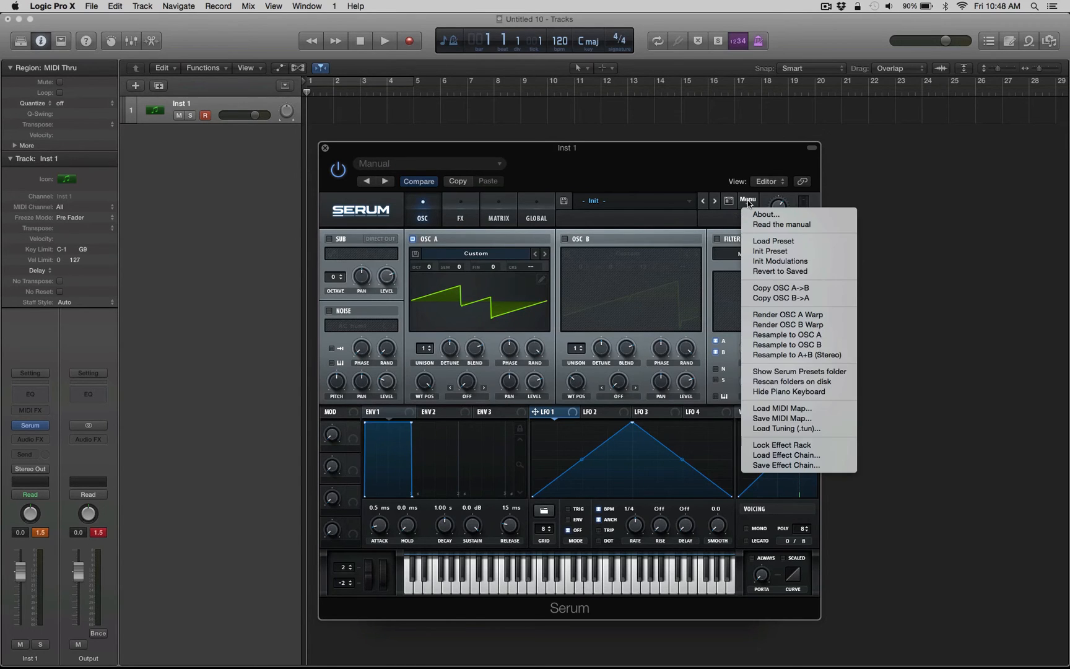
mouse_move(797, 354)
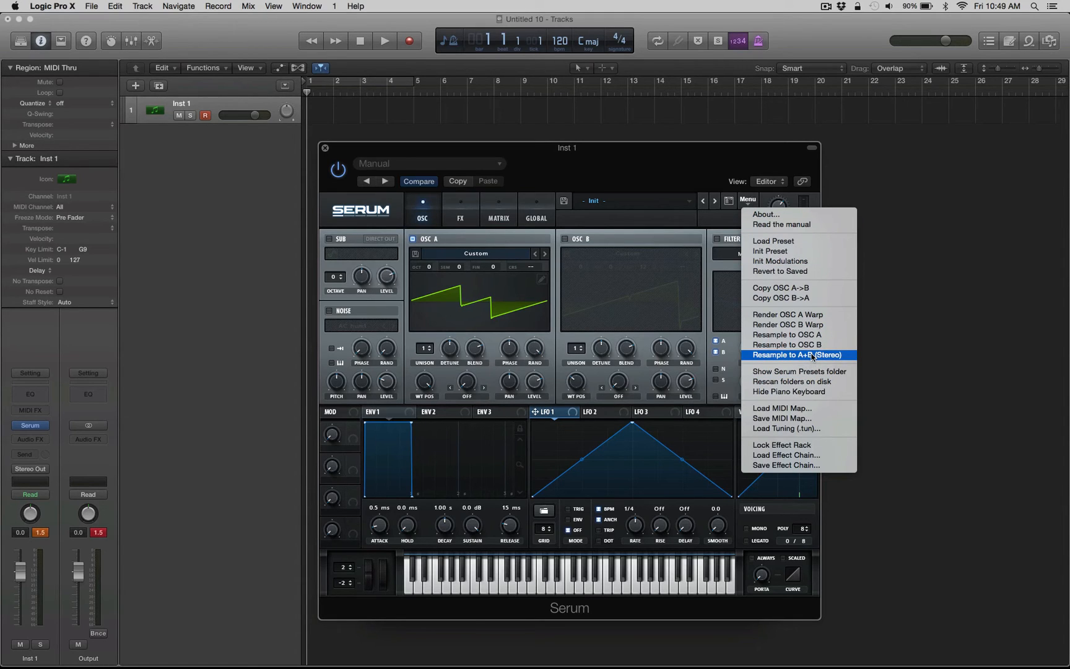
mouse_move(482, 235)
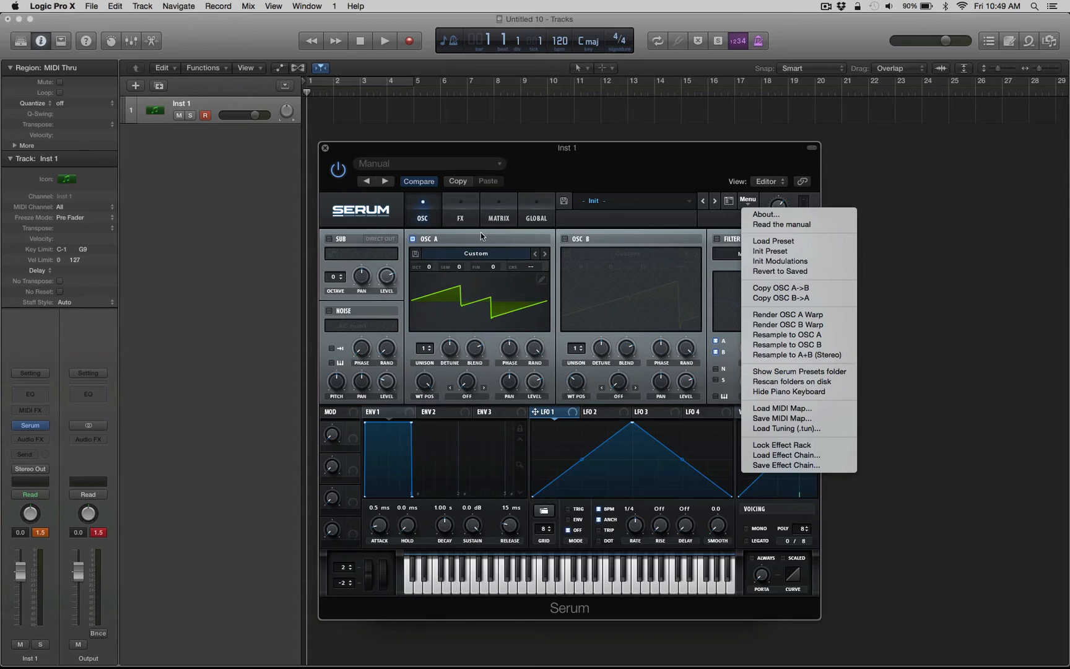
mouse_move(431, 240)
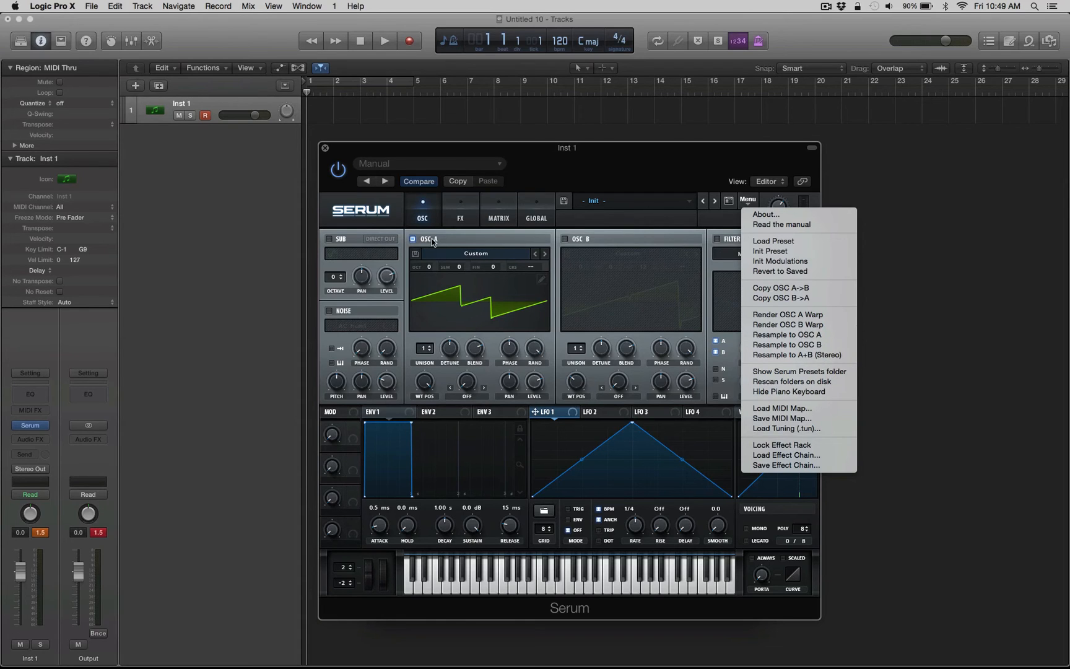
mouse_move(424, 247)
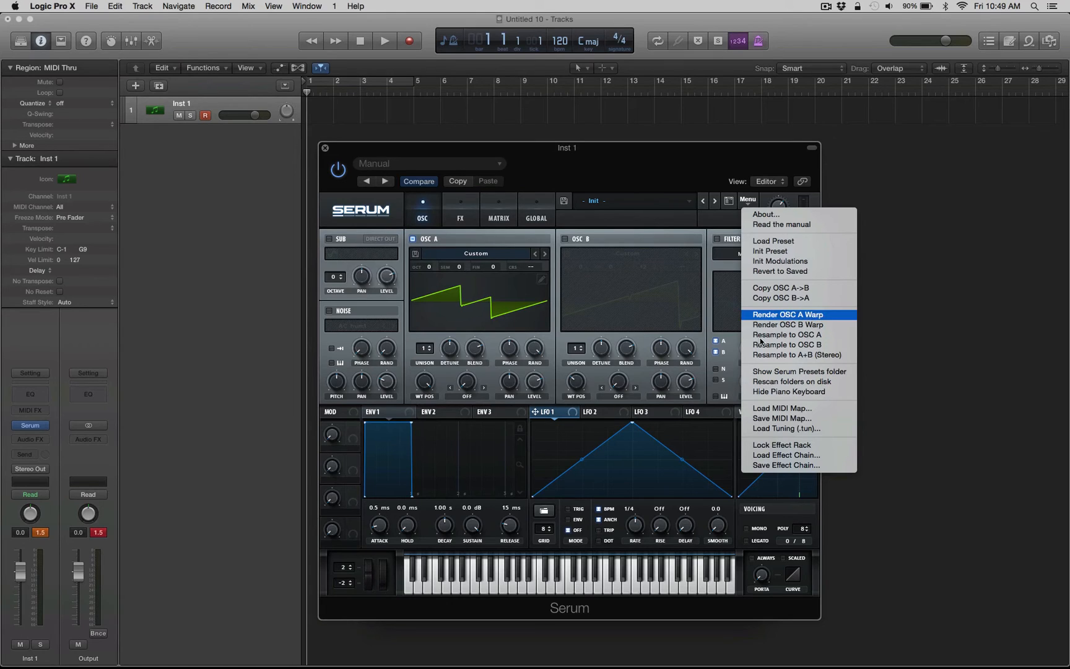
mouse_move(794, 356)
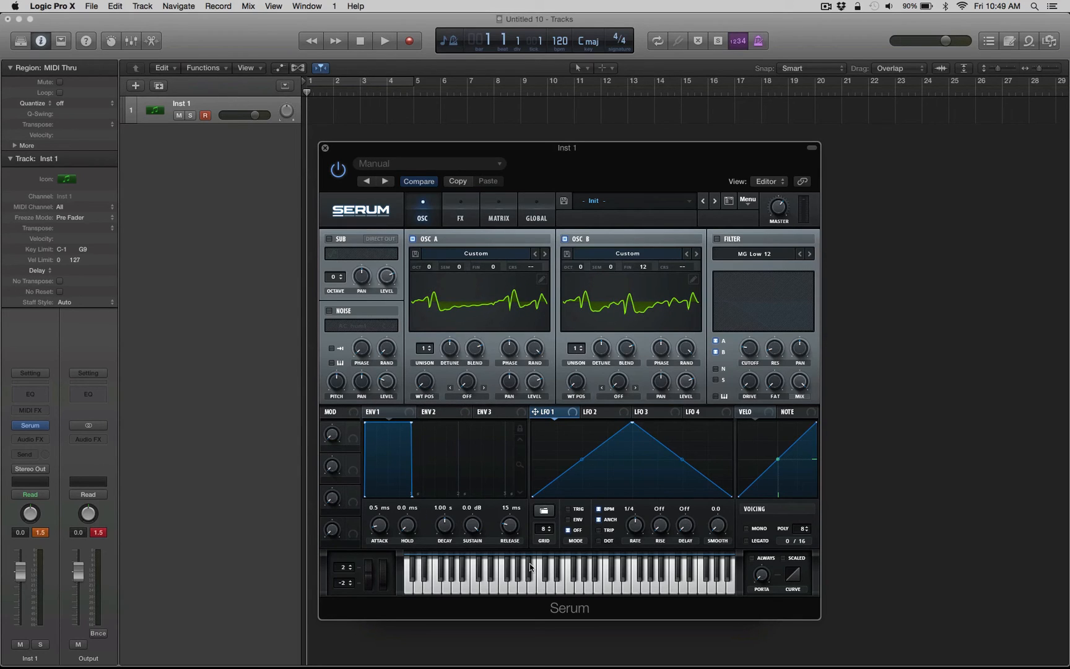
View the FX rack, check the new stereo wavetables on the OSC page, and return
left_click(460, 210)
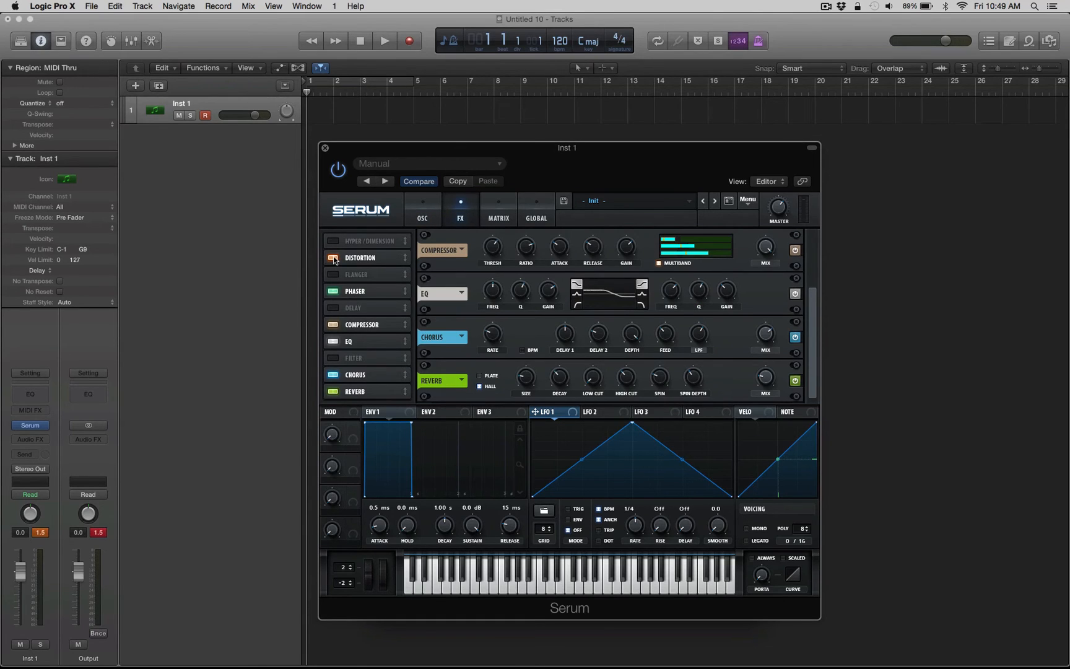
mouse_move(334, 261)
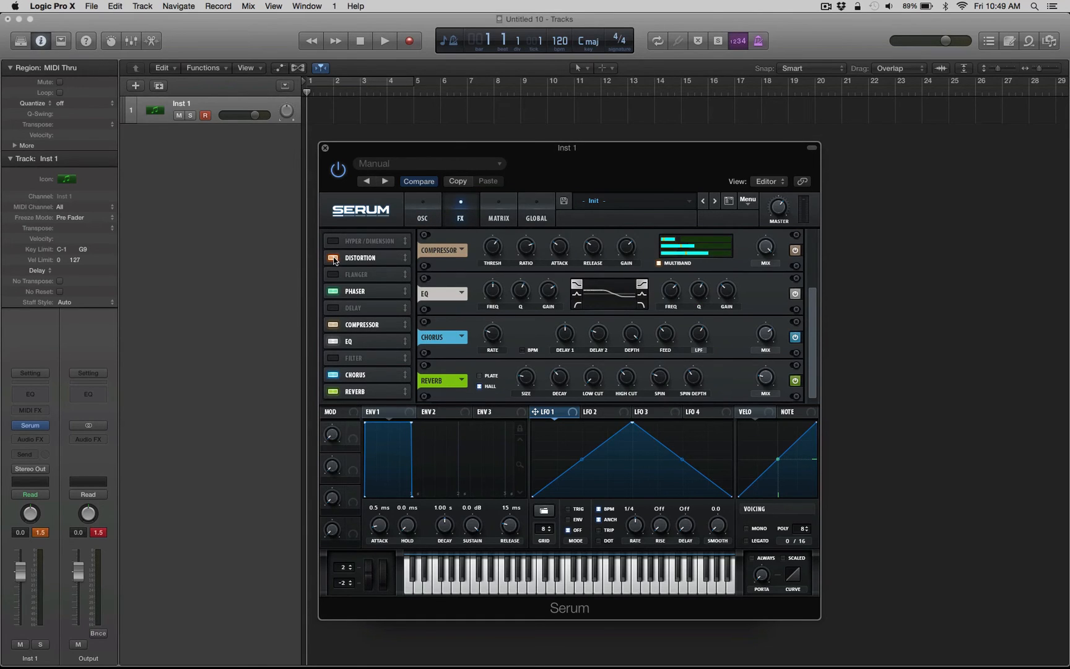
left_click(422, 210)
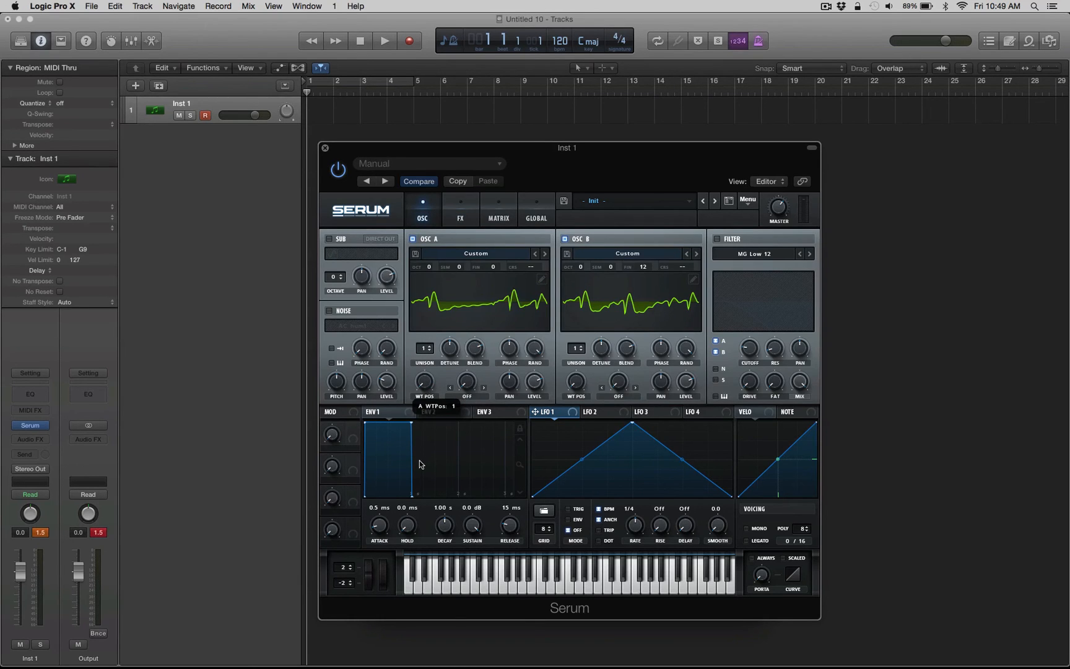
left_click(459, 209)
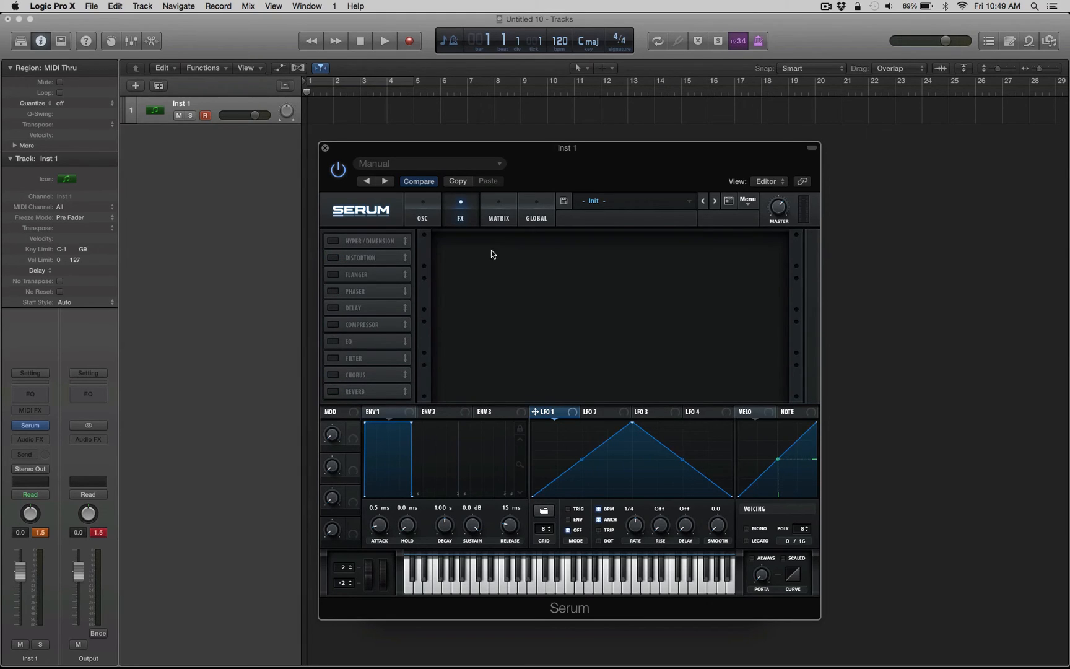
Return to Serum's oscillator page showing OSC A and OSC B
left_click(422, 209)
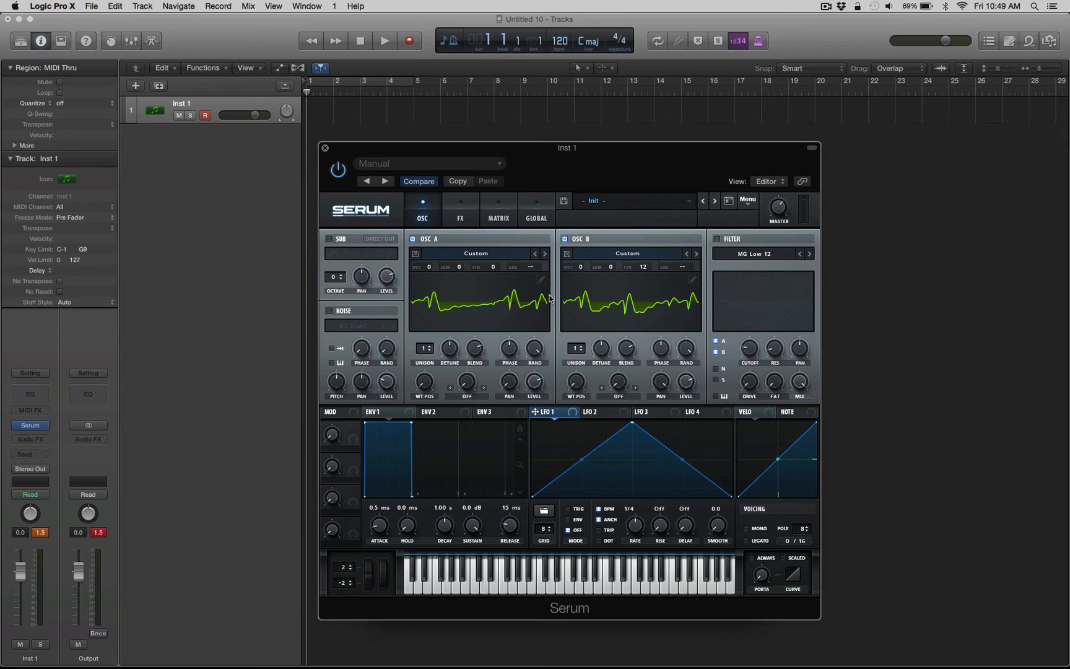
mouse_move(439, 384)
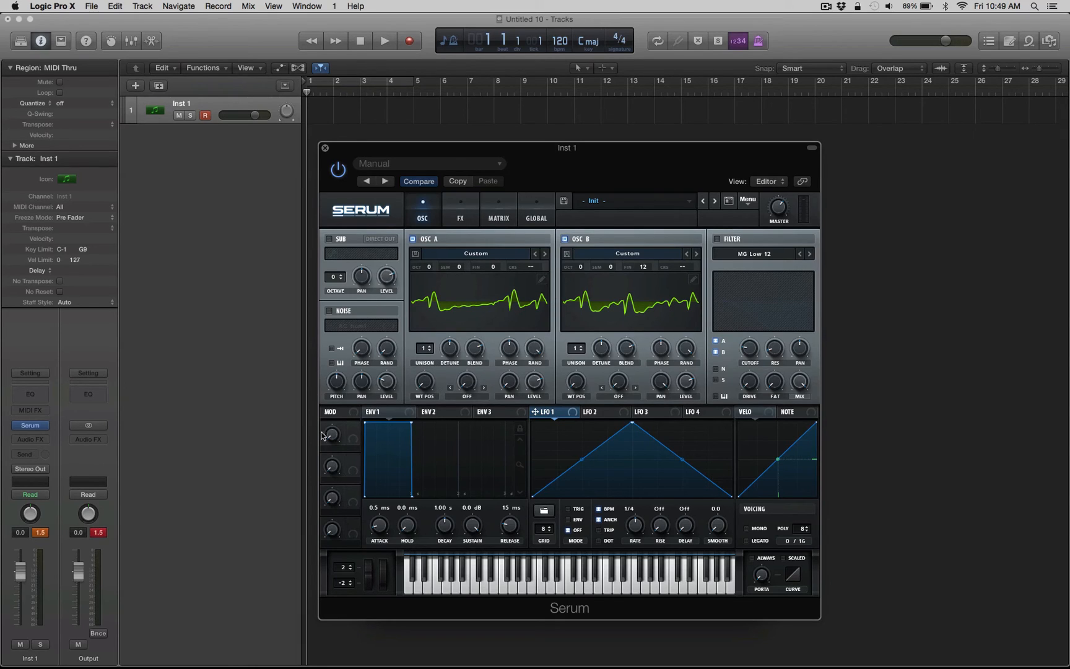
mouse_move(576, 428)
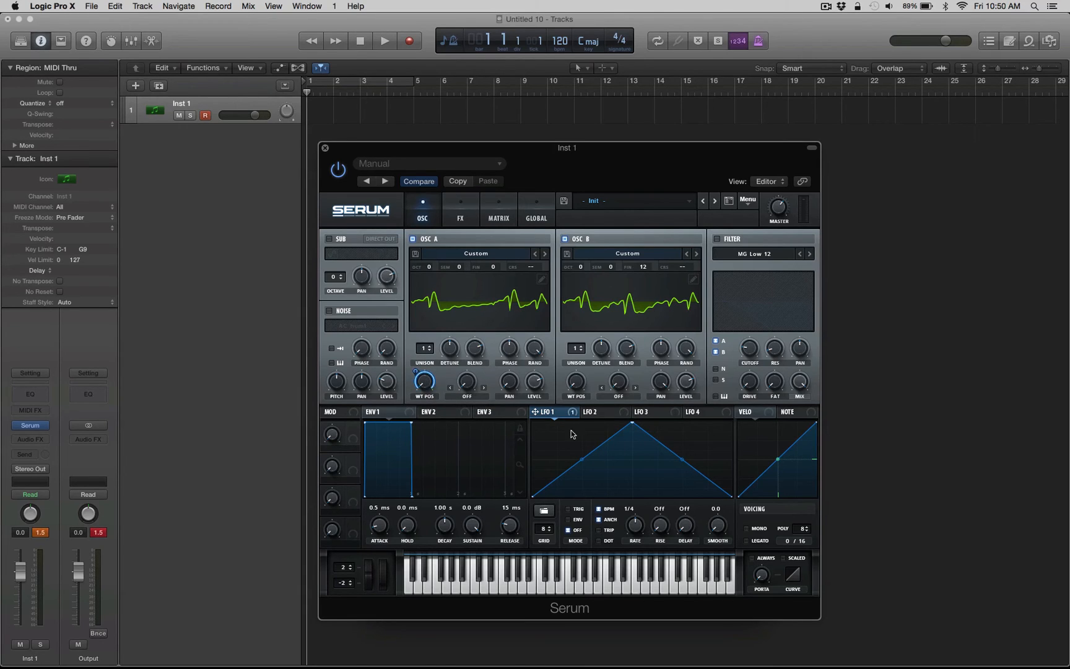
mouse_move(576, 386)
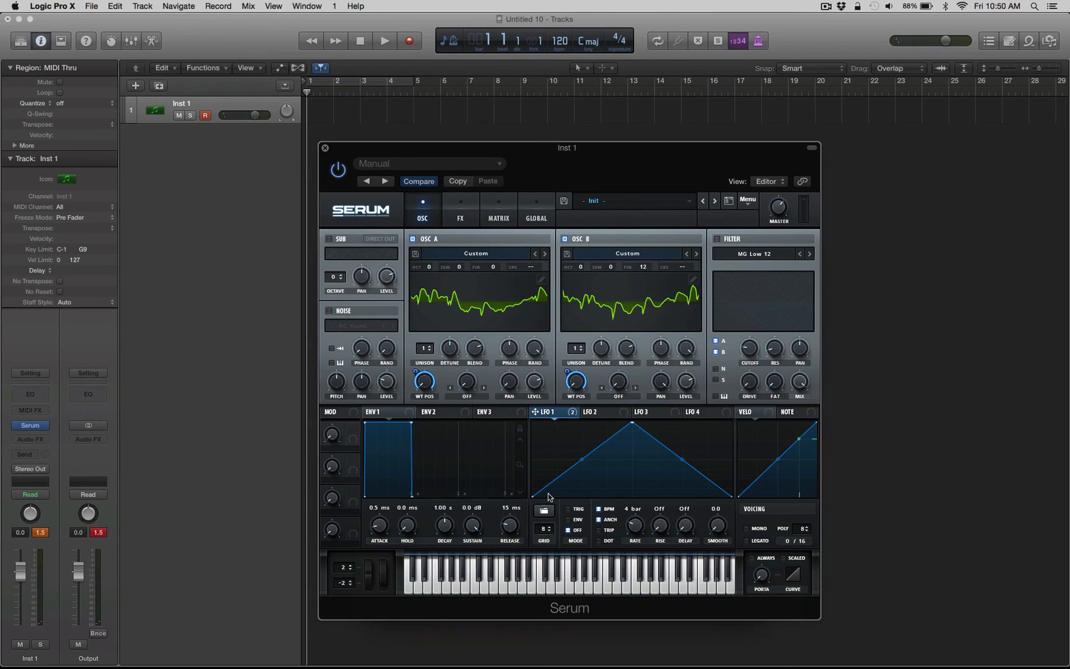
mouse_move(549, 428)
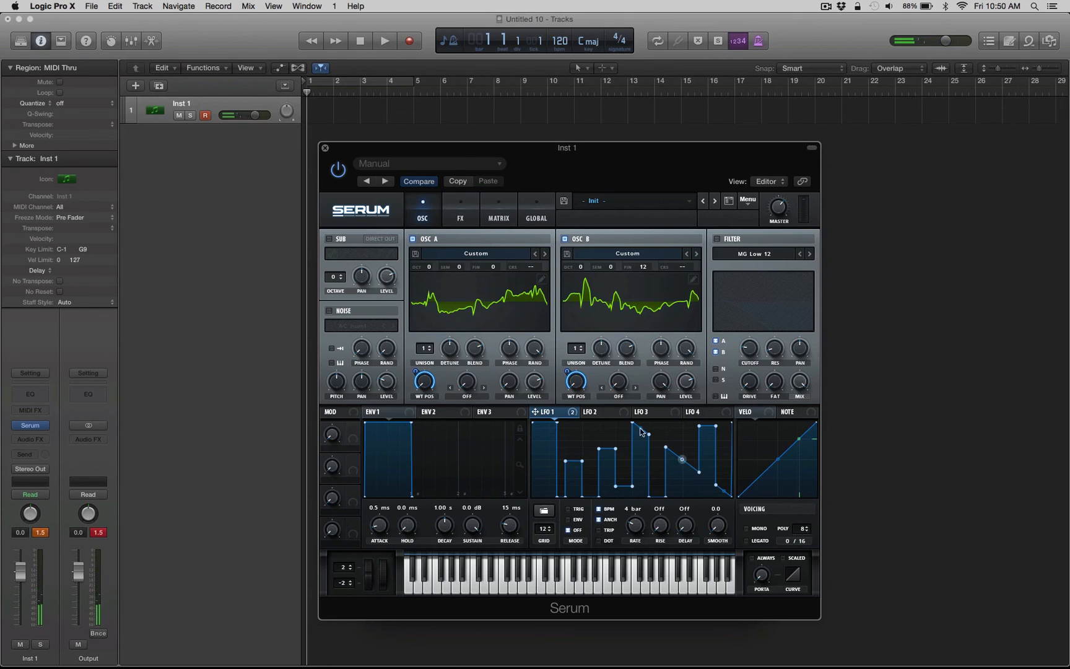
mouse_move(553, 440)
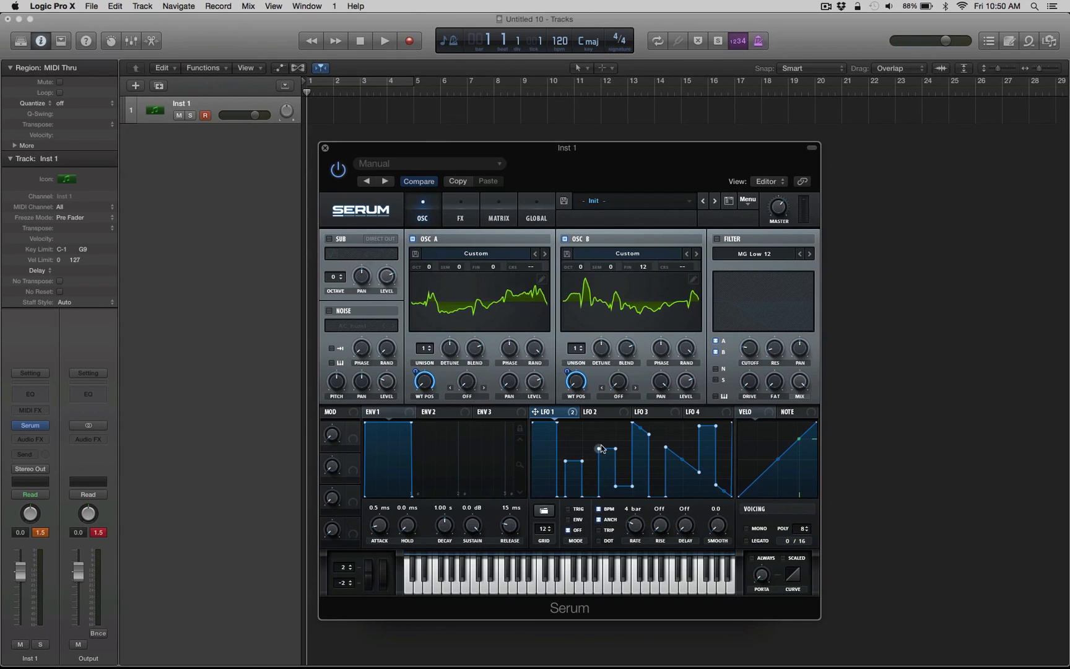
Drag one LFO 1 step down to a lower level
left_click_drag(598, 449, 606, 472)
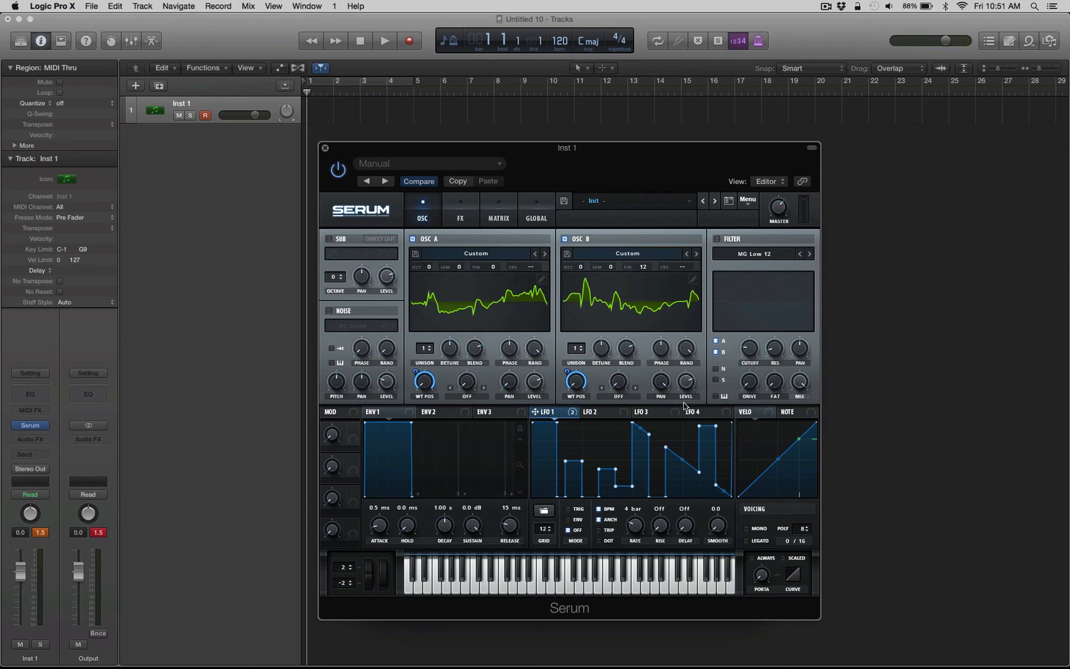
mouse_move(526, 421)
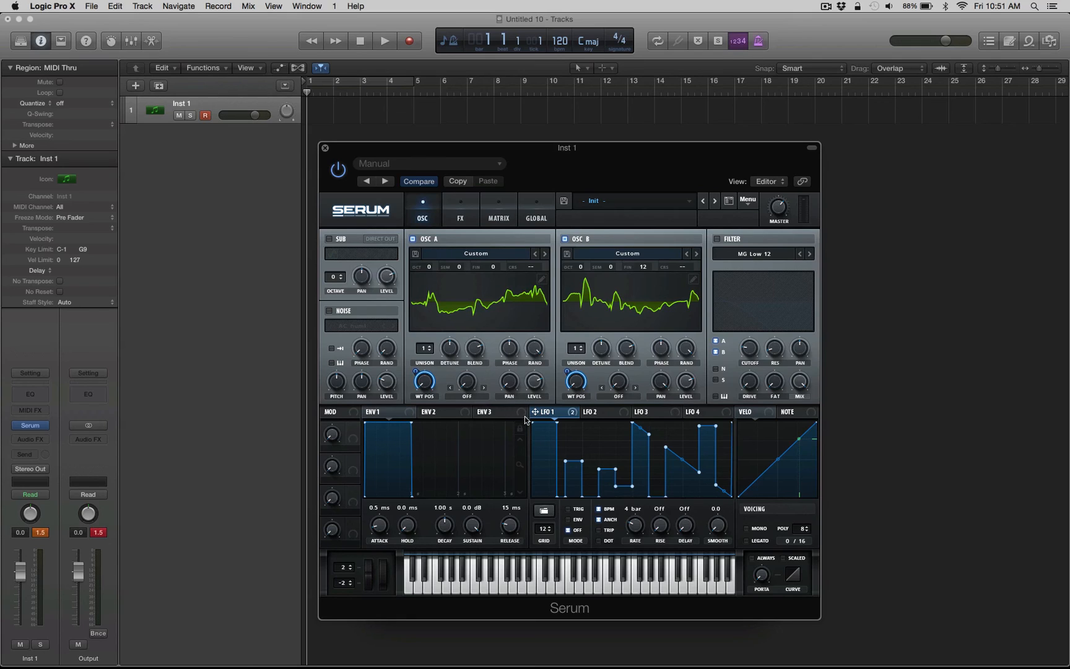
mouse_move(448, 310)
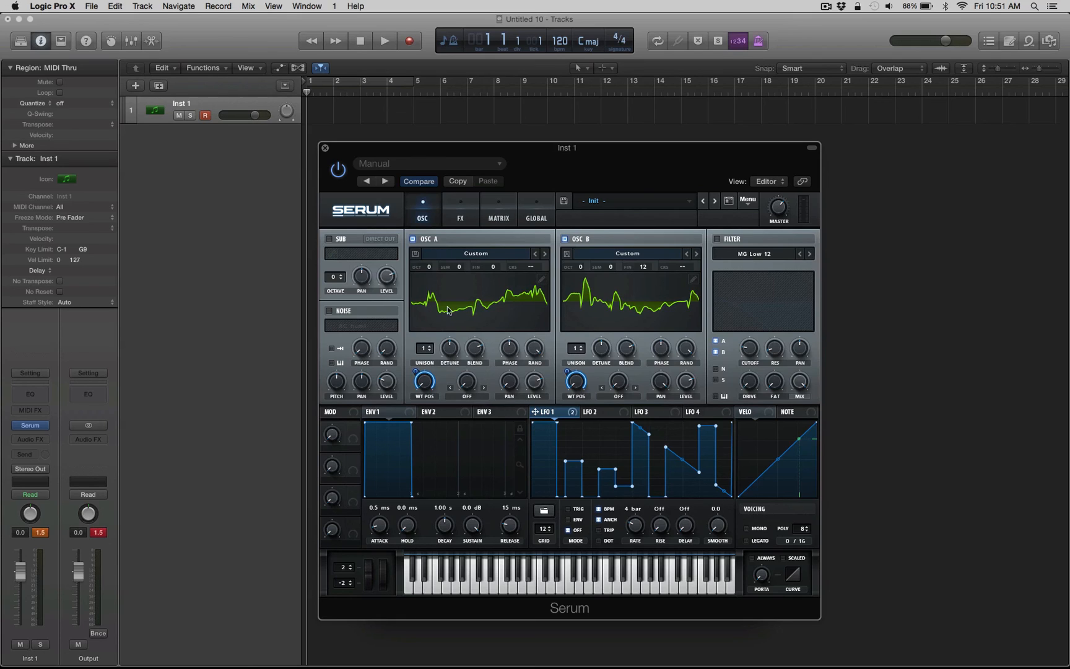
mouse_move(449, 355)
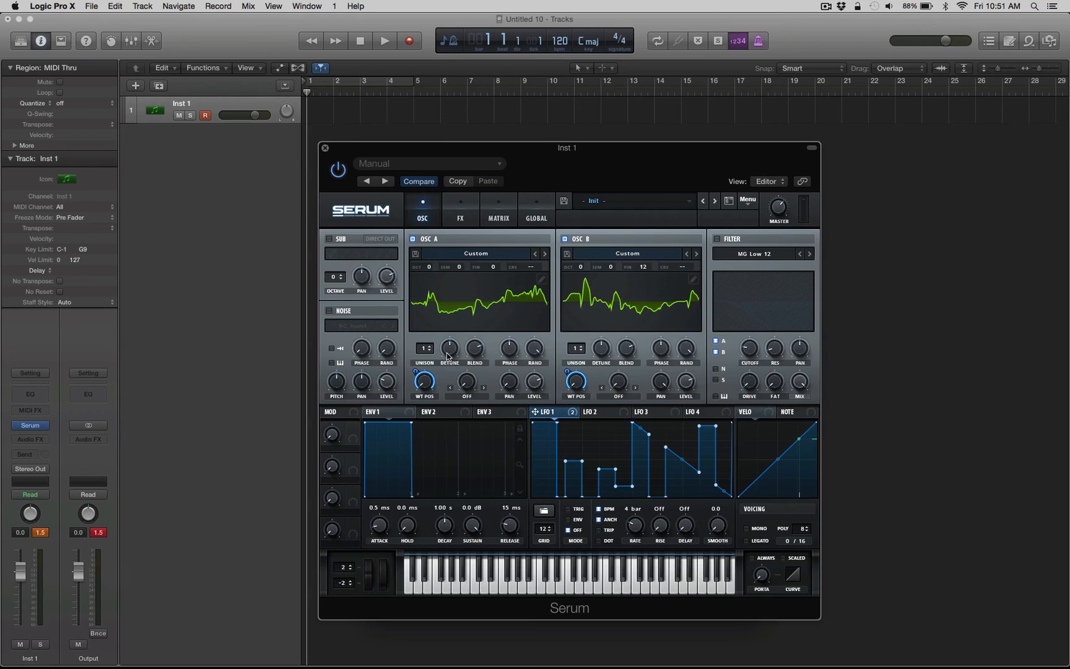
mouse_move(449, 348)
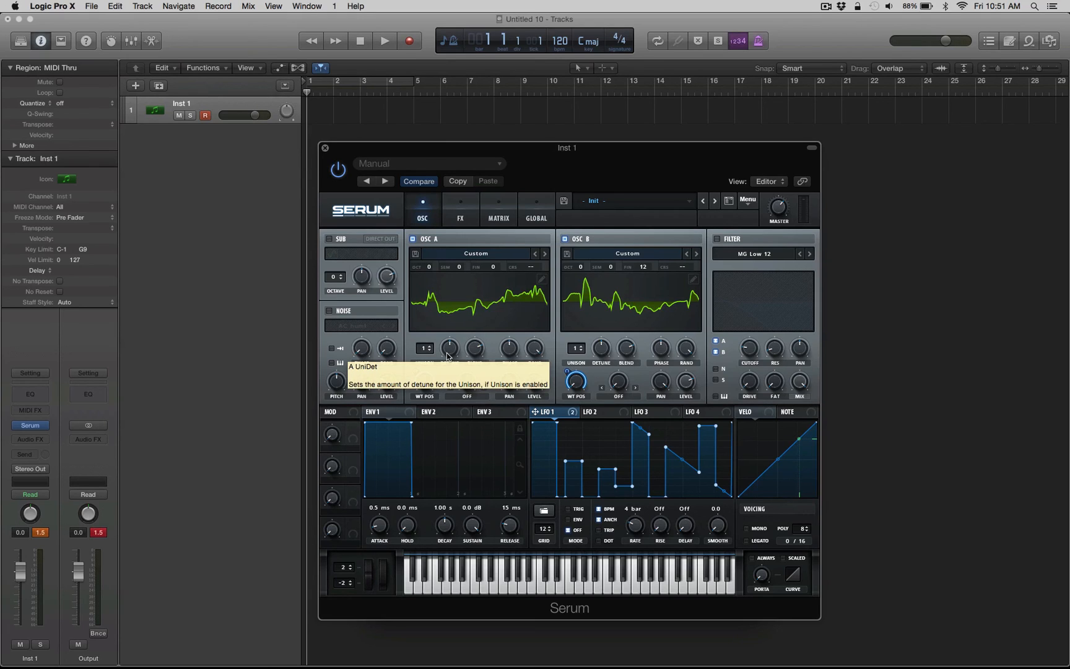
mouse_move(673, 382)
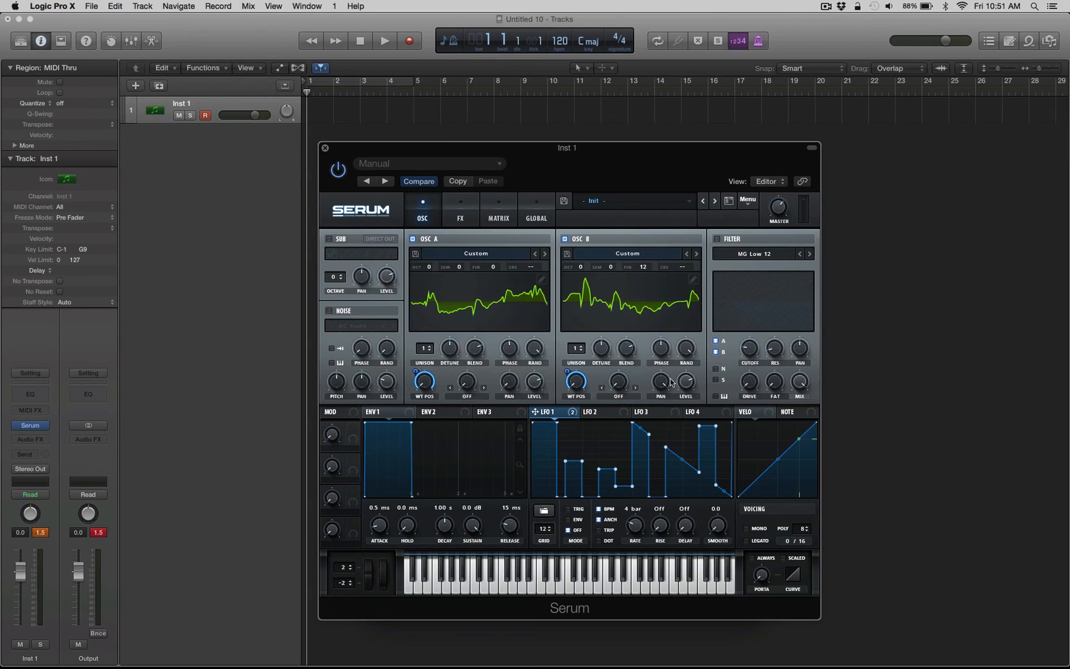
mouse_move(590, 412)
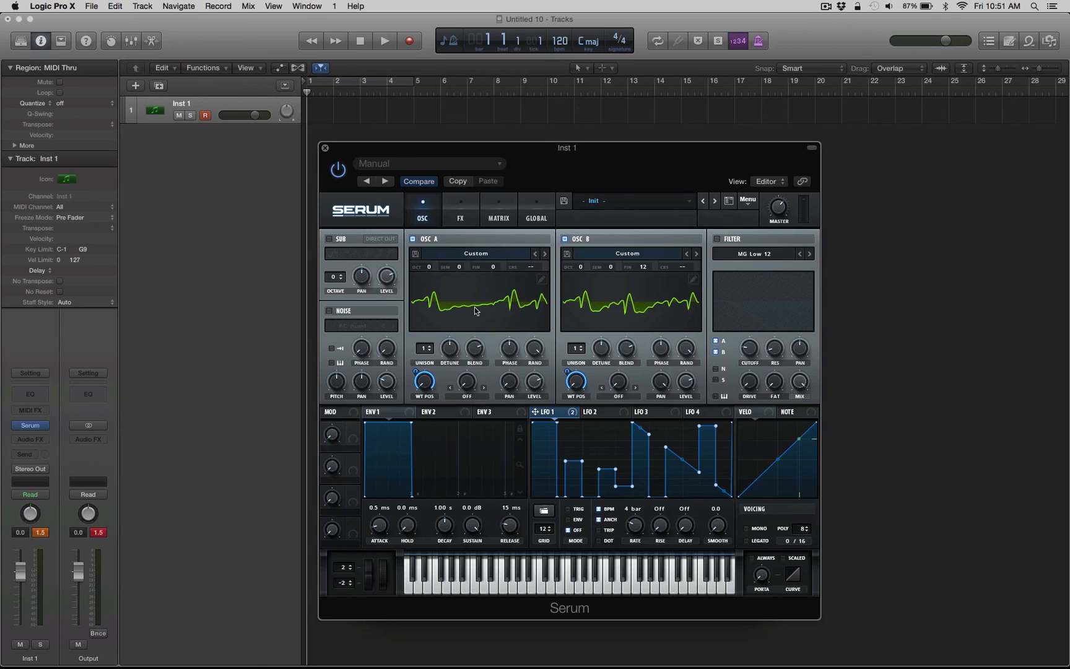
mouse_move(648, 314)
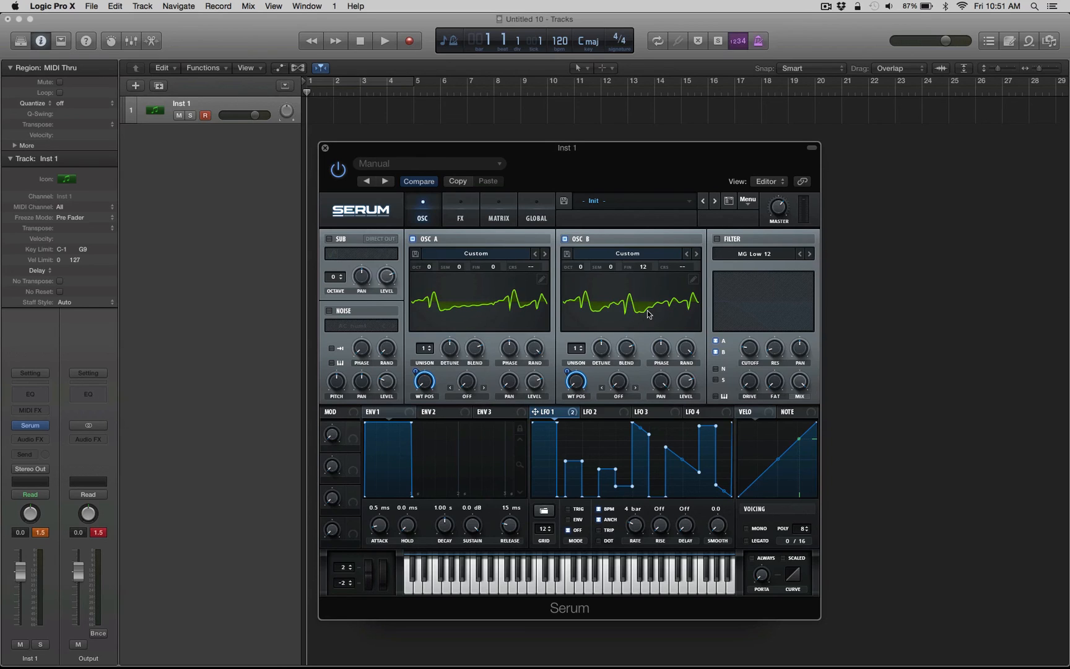
mouse_move(639, 330)
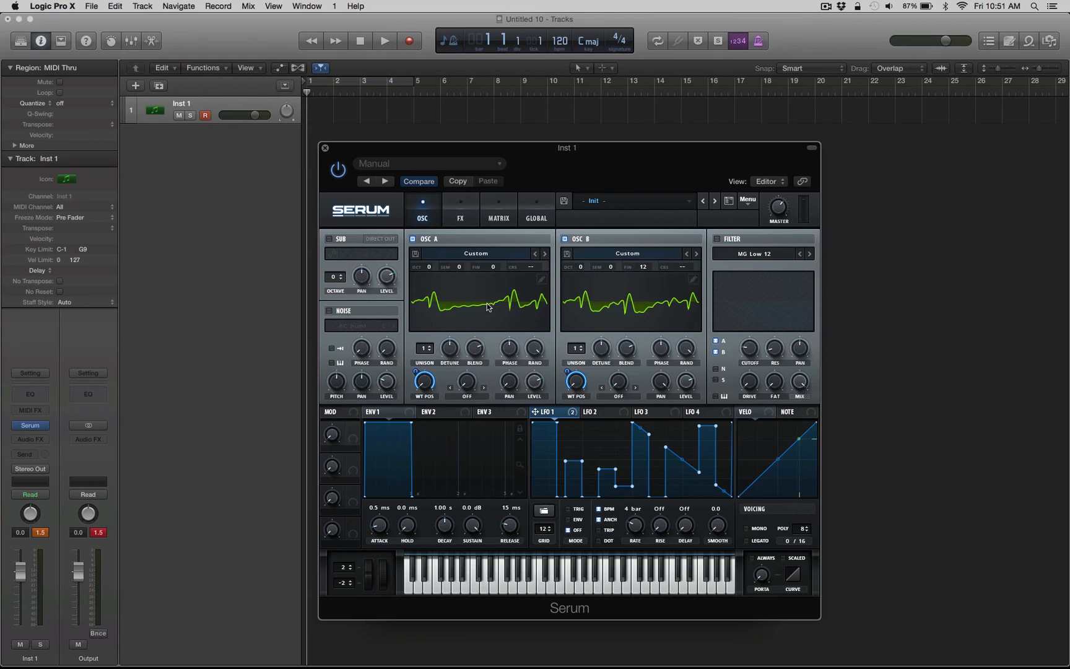
mouse_move(555, 302)
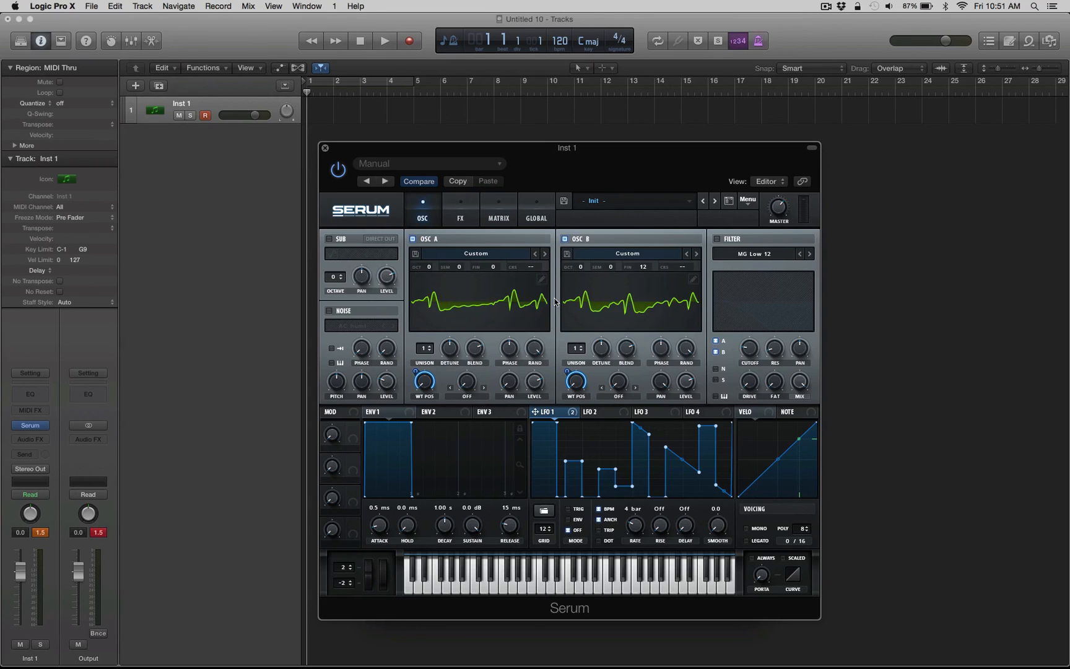